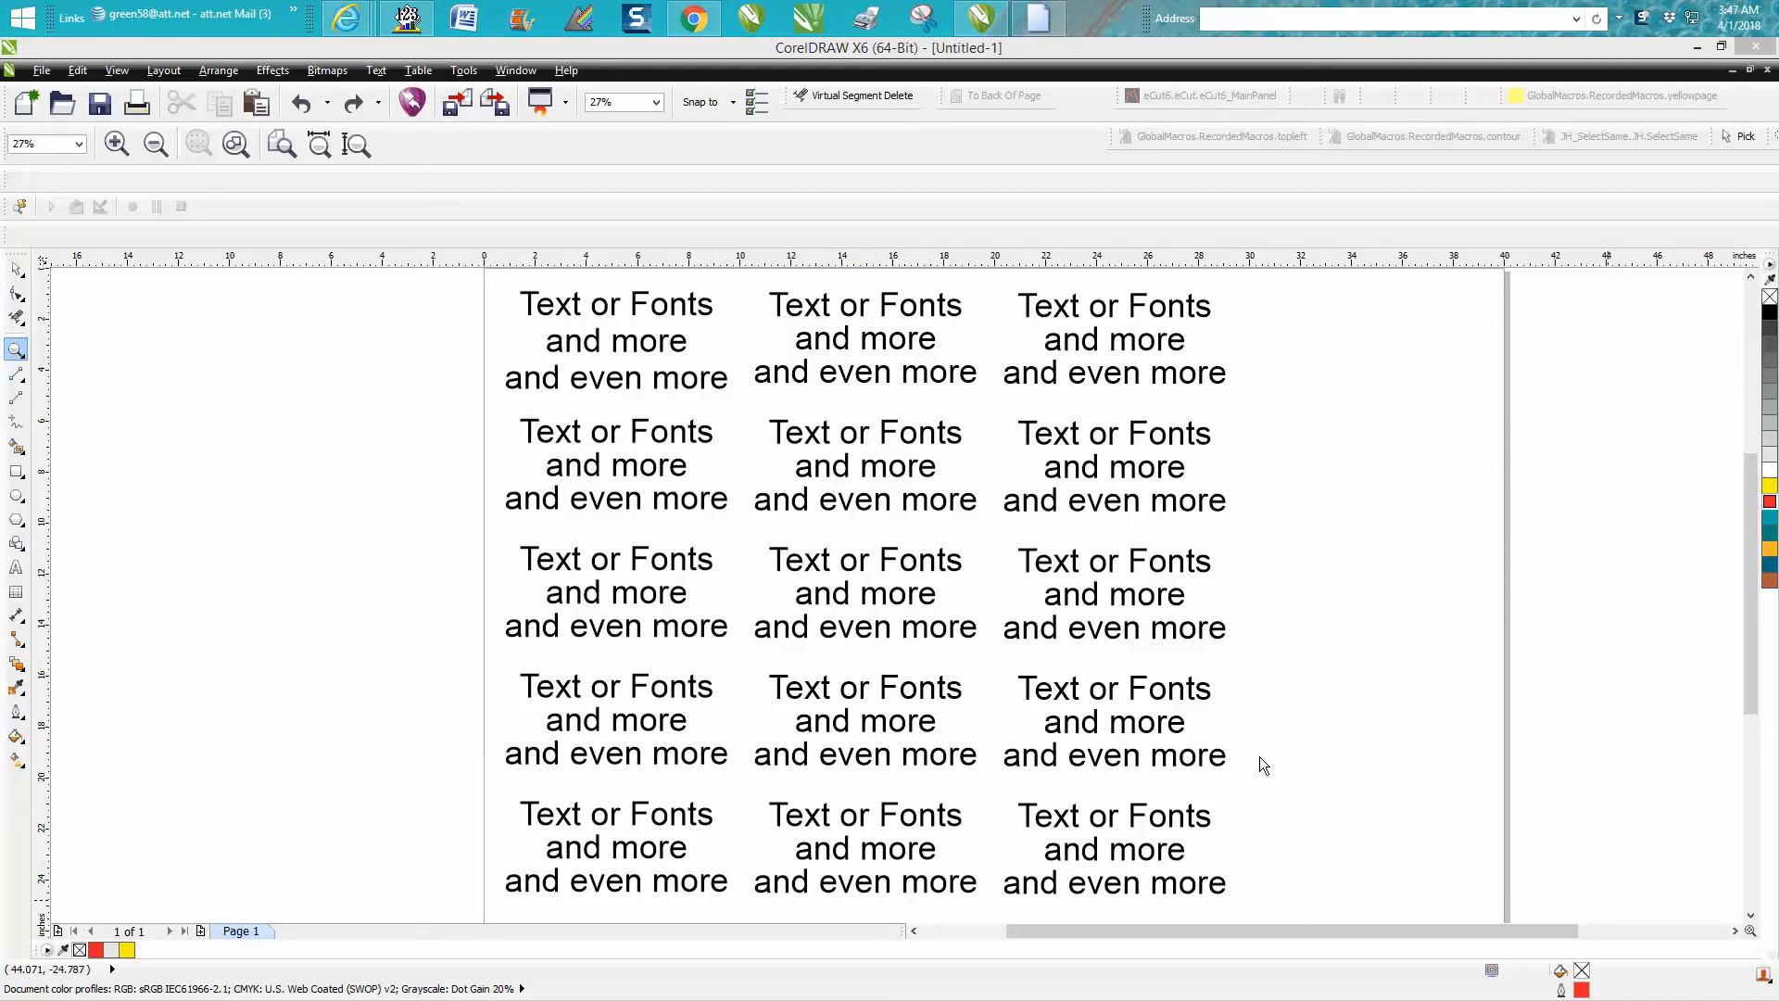
{"action": "mouse_move", "coordinate": [89, 382]}
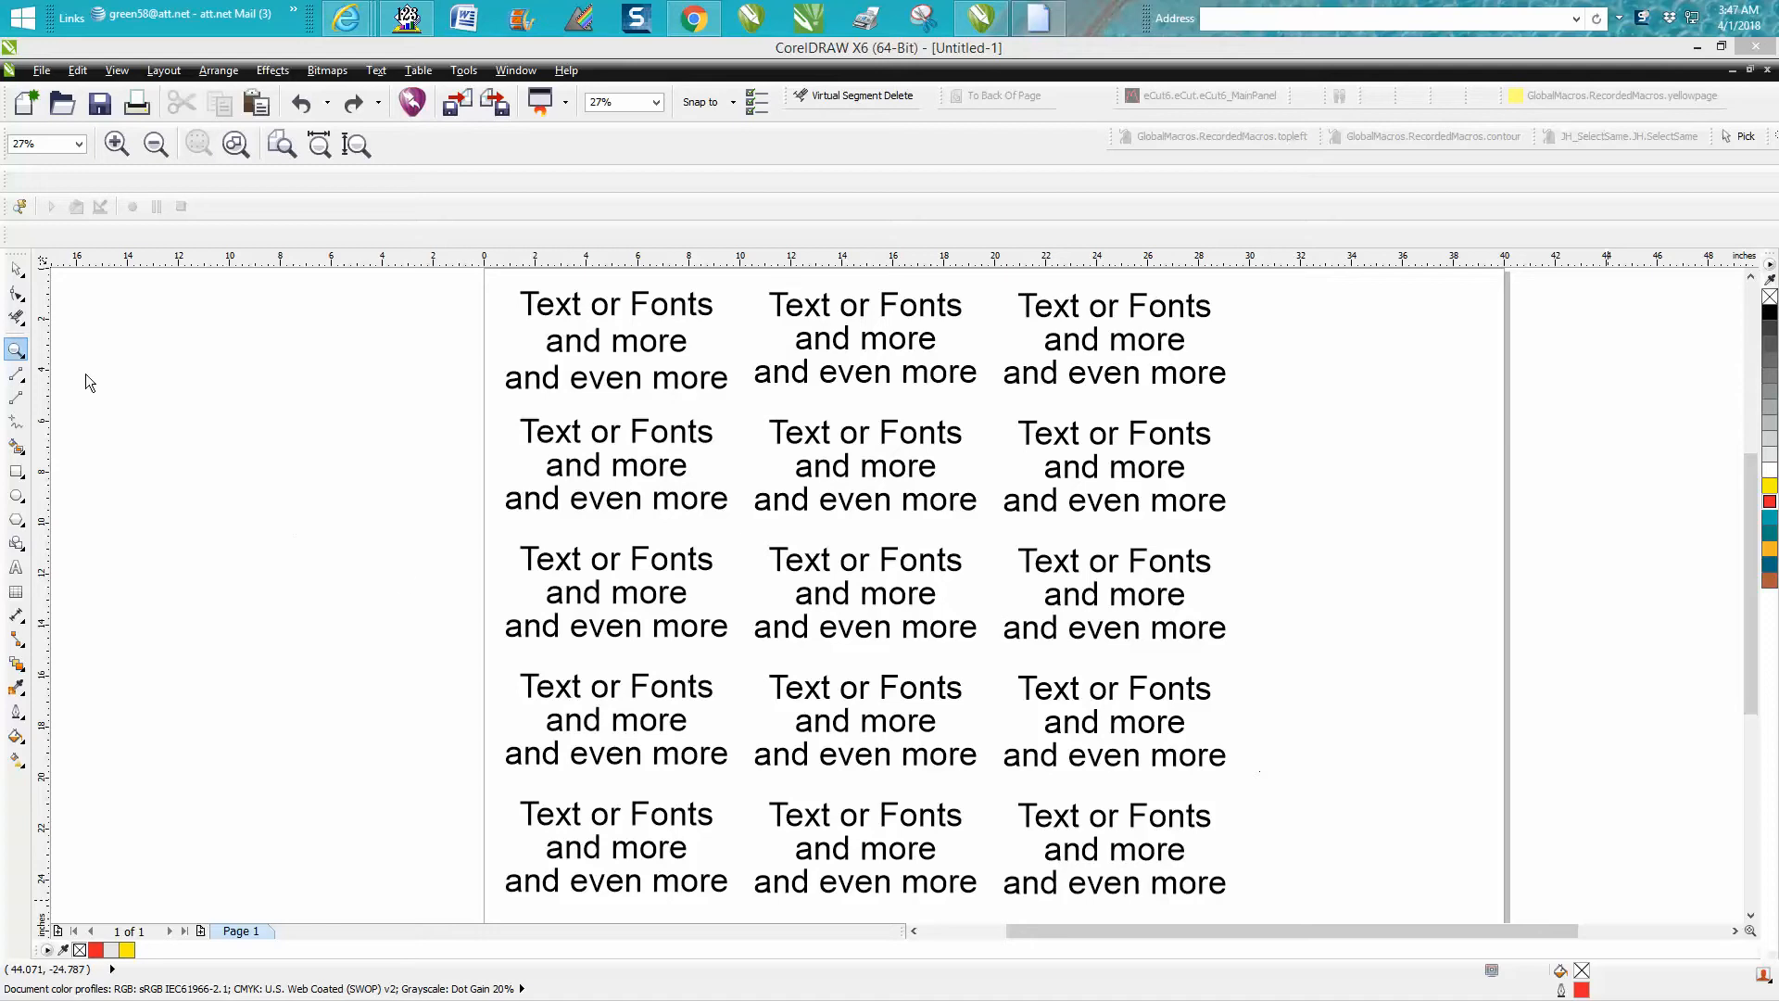
Select the top-left text block with the Pick tool, then clear the selection
{"action": "left_click", "coordinate": [16, 269]}
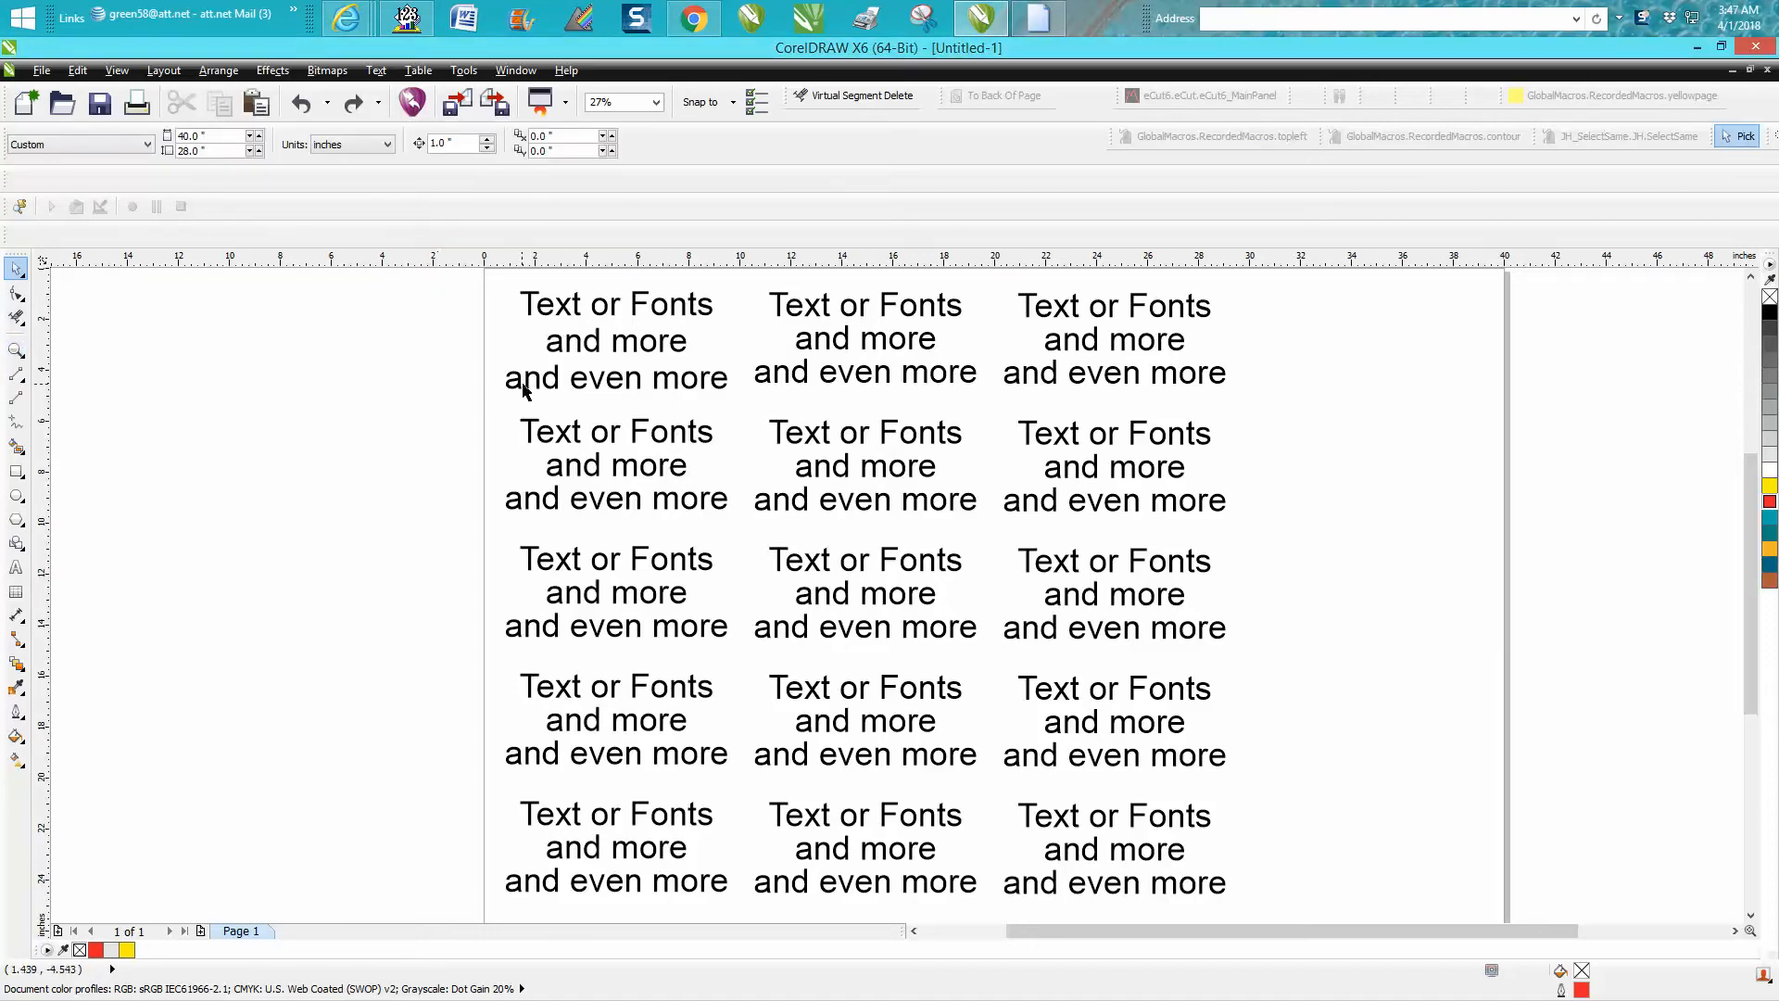
{"action": "left_click", "coordinate": [615, 341]}
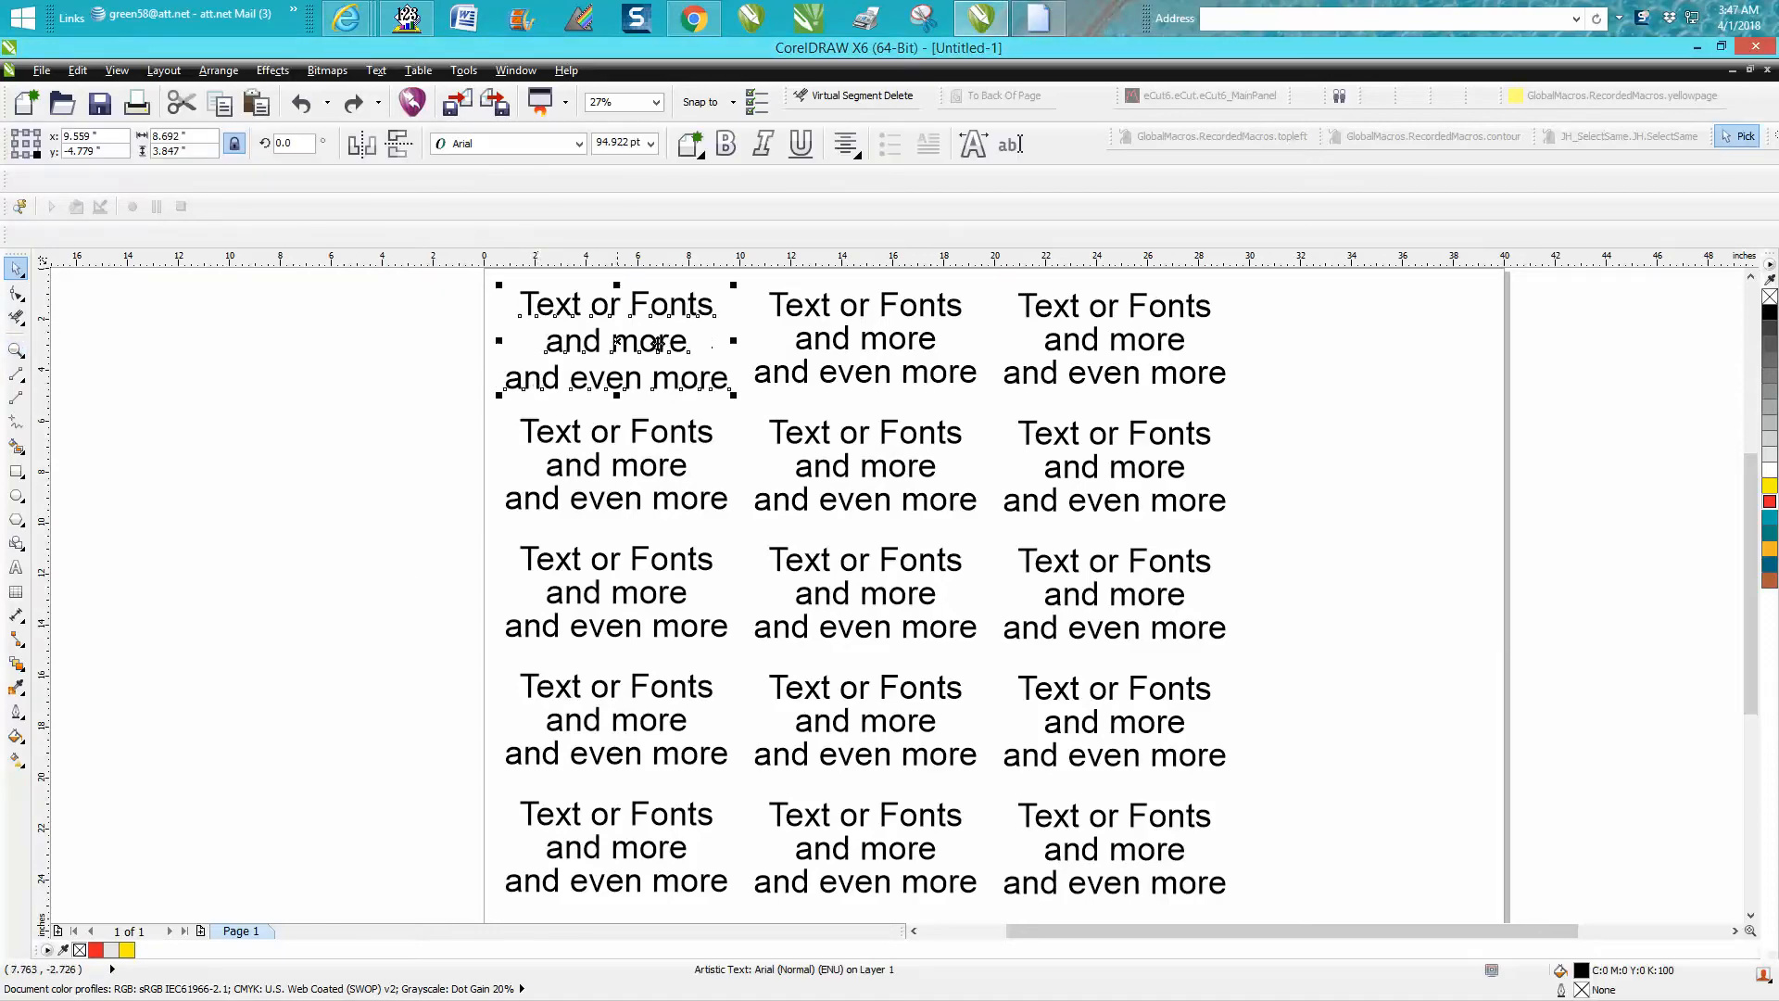
{"action": "mouse_move", "coordinate": [652, 411]}
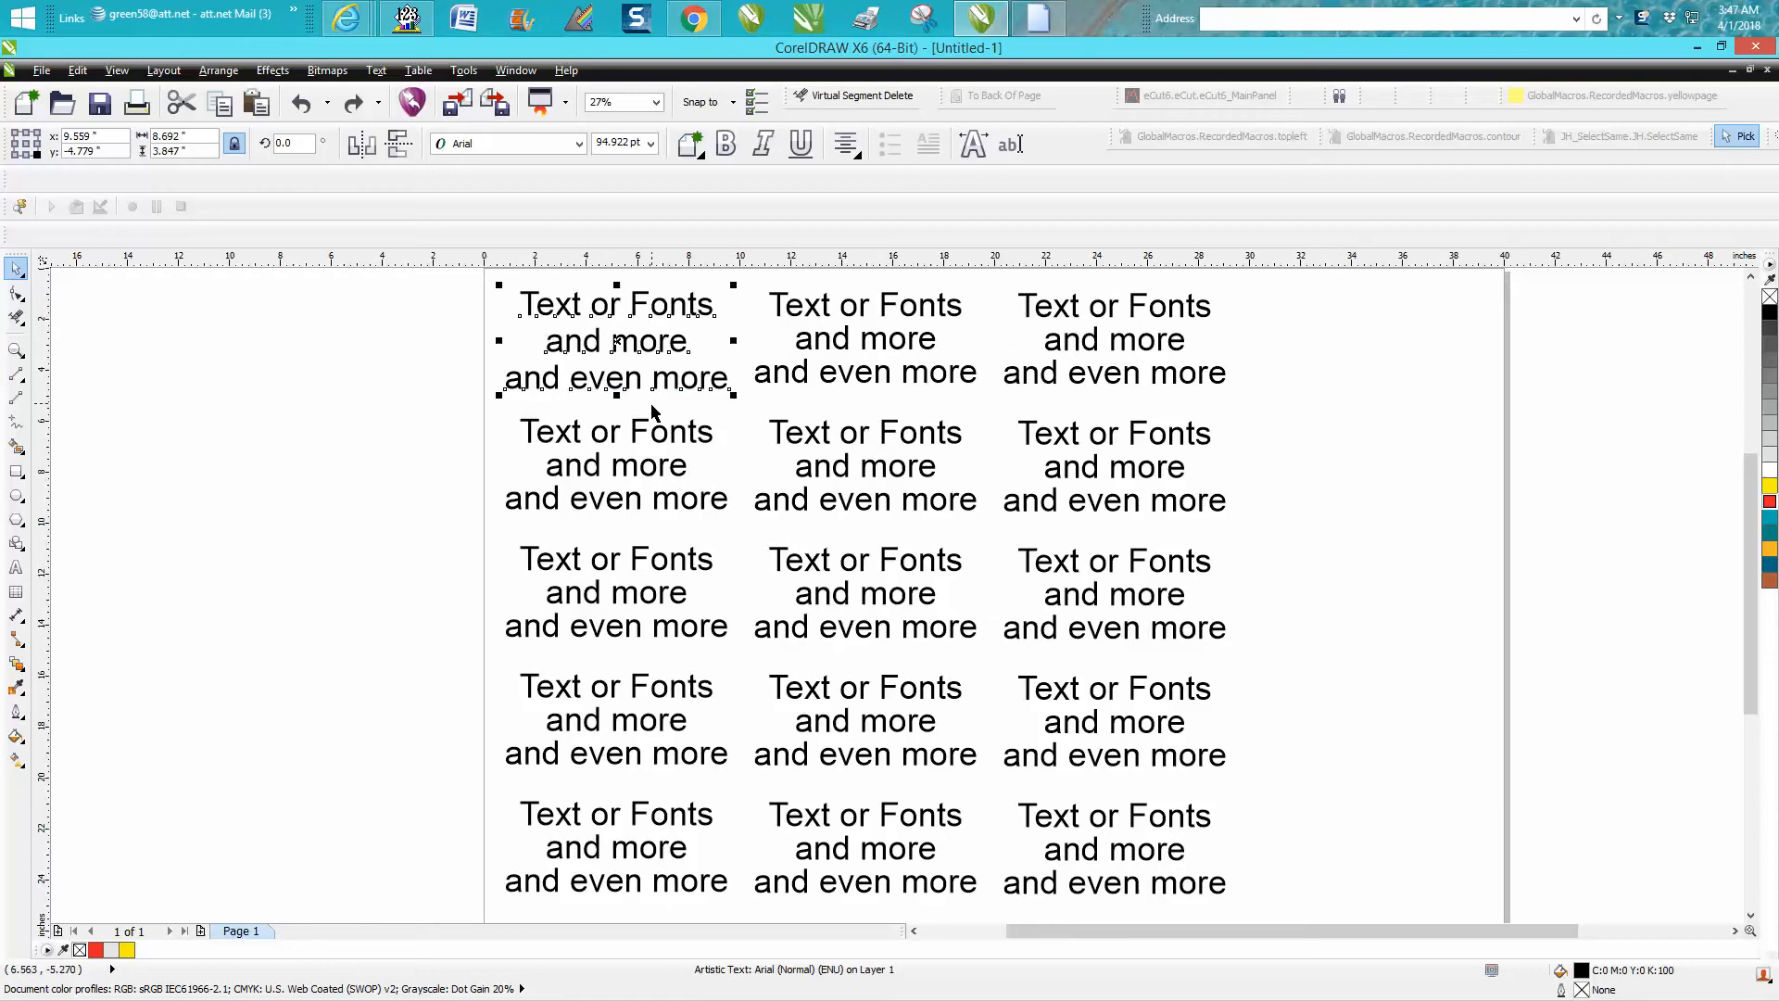
{"action": "mouse_move", "coordinate": [1514, 896]}
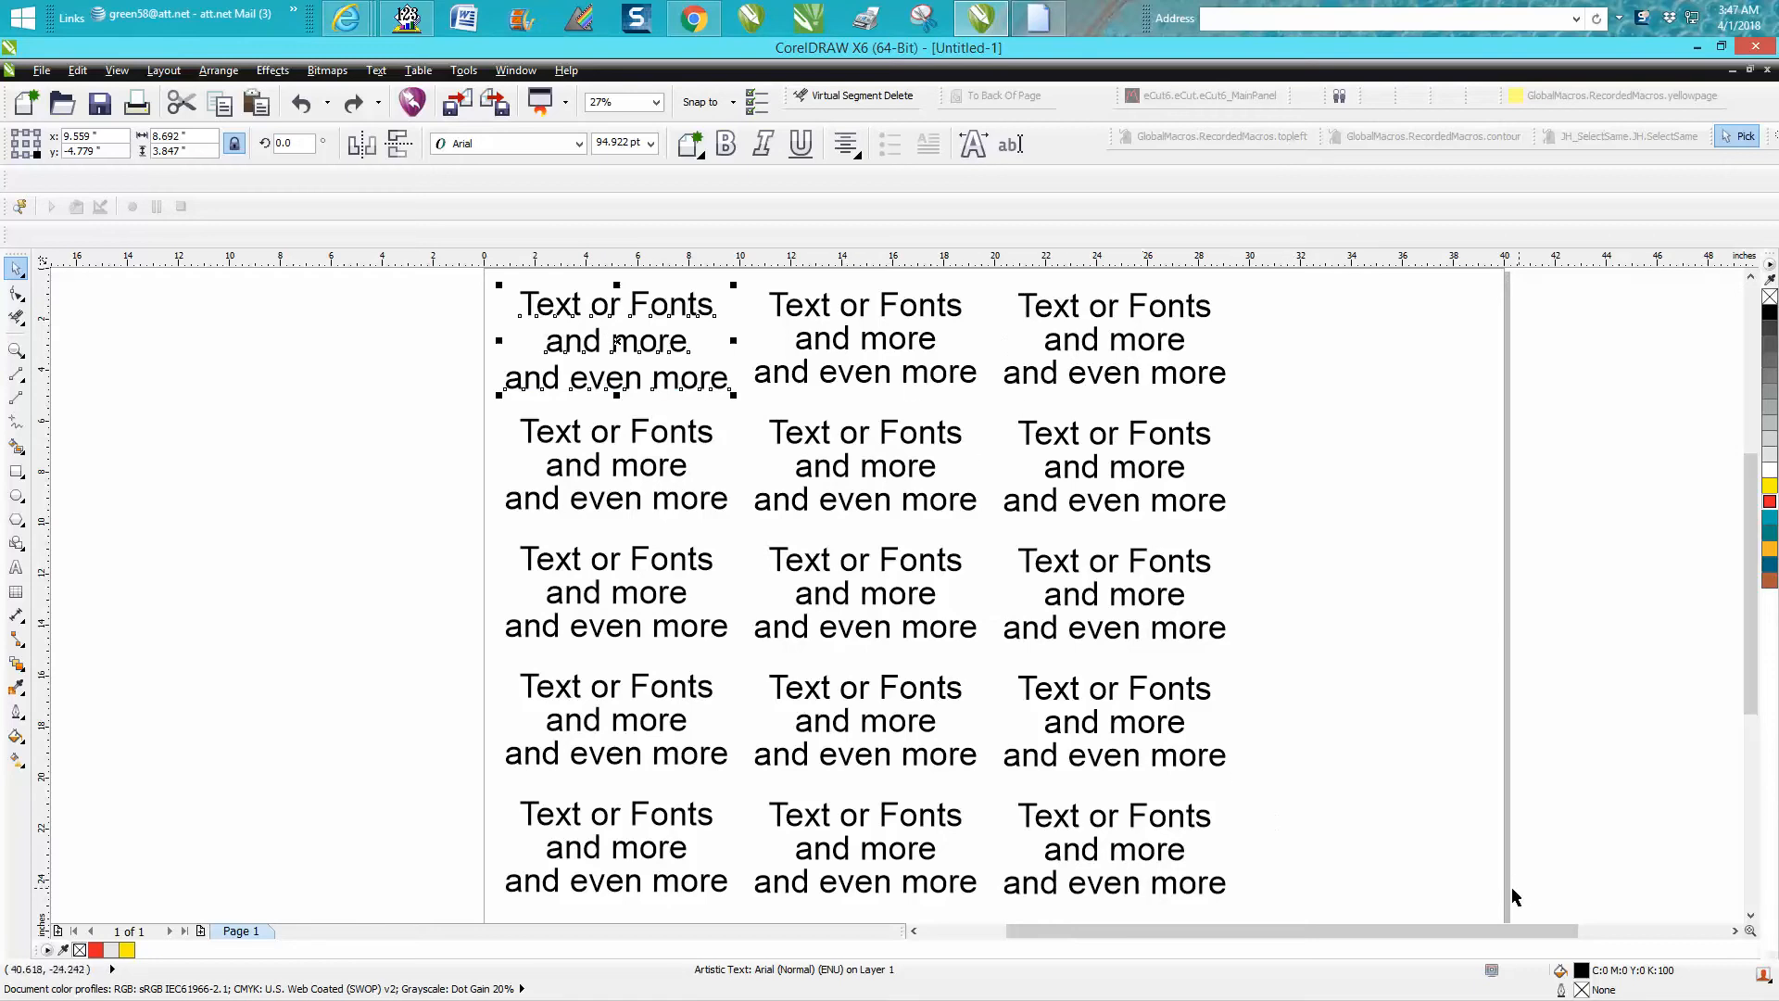
{"action": "left_click", "coordinate": [391, 594]}
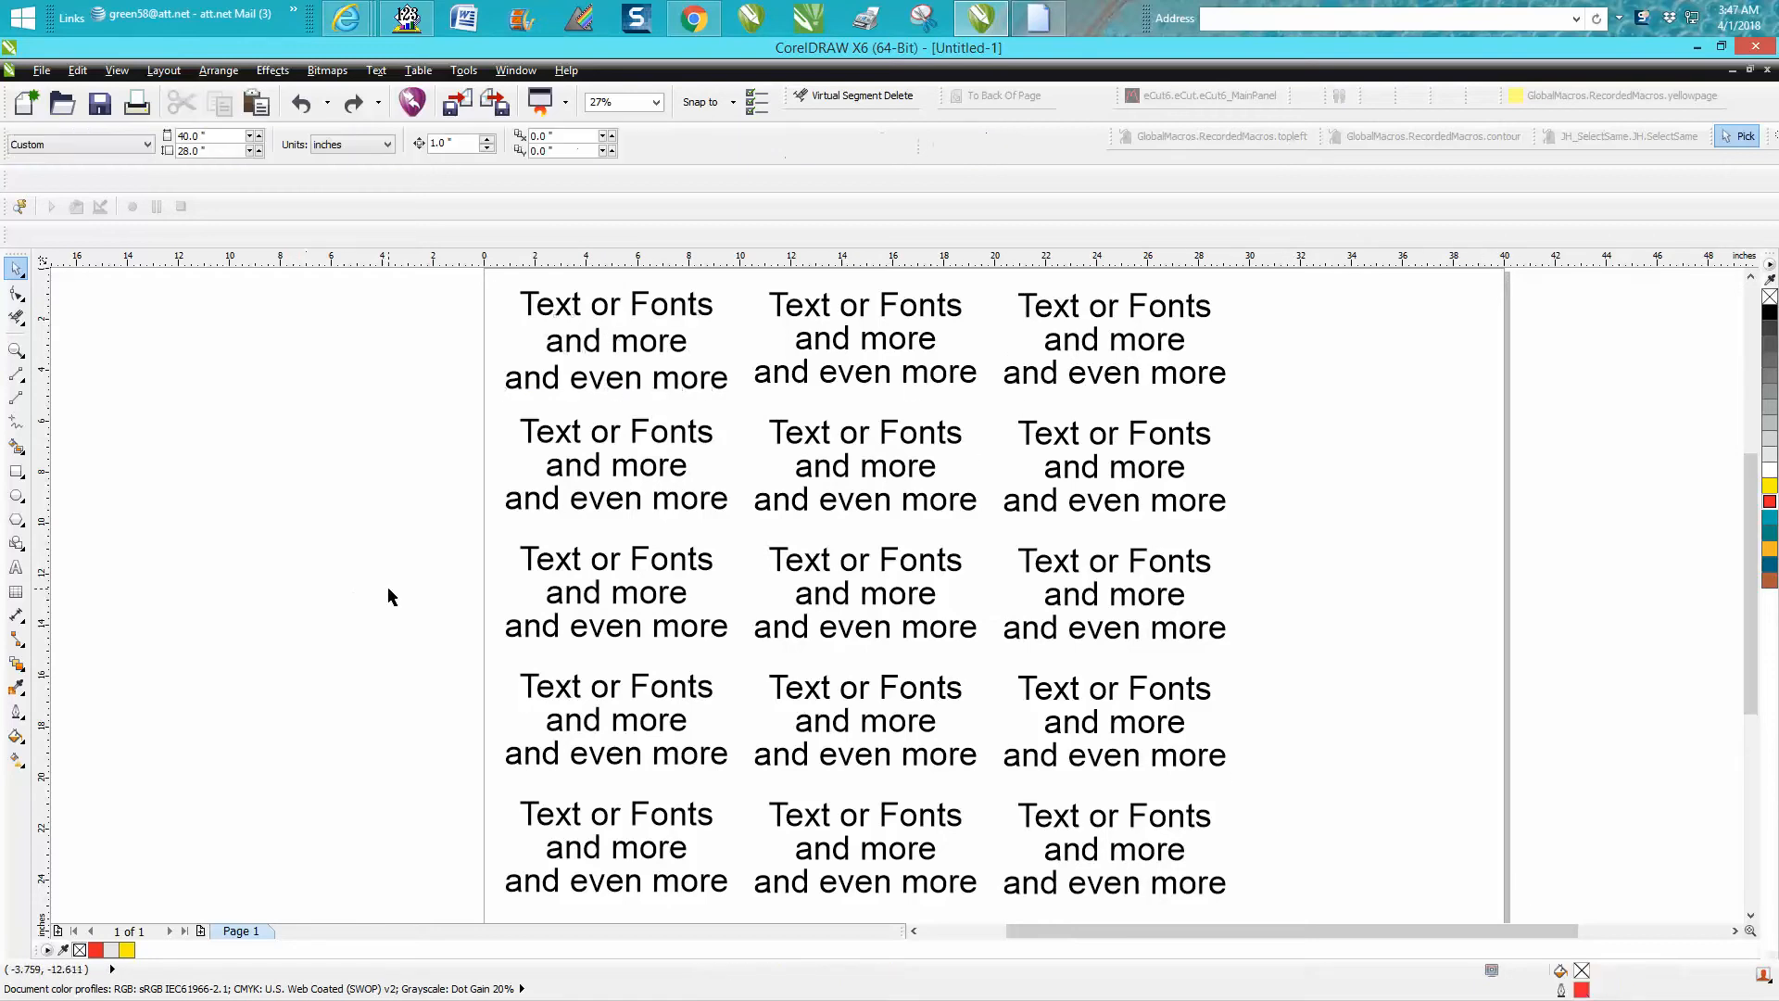
{"action": "mouse_move", "coordinate": [667, 441]}
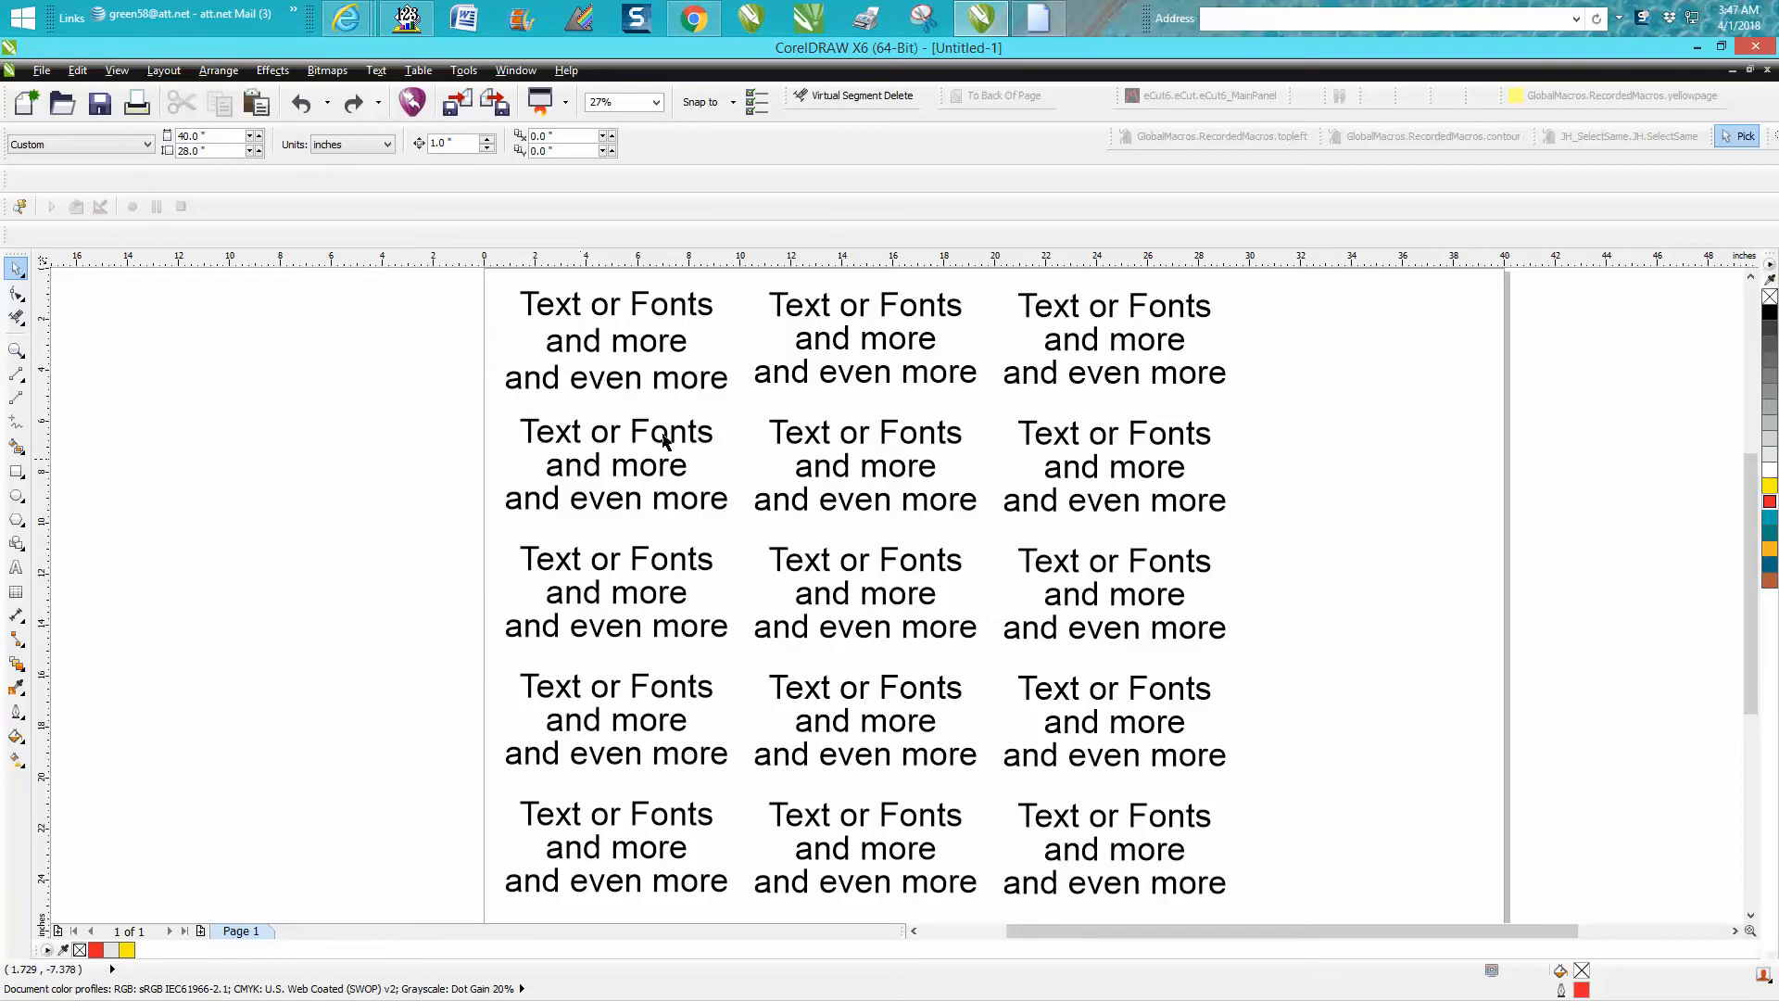
{"action": "mouse_move", "coordinate": [833, 565]}
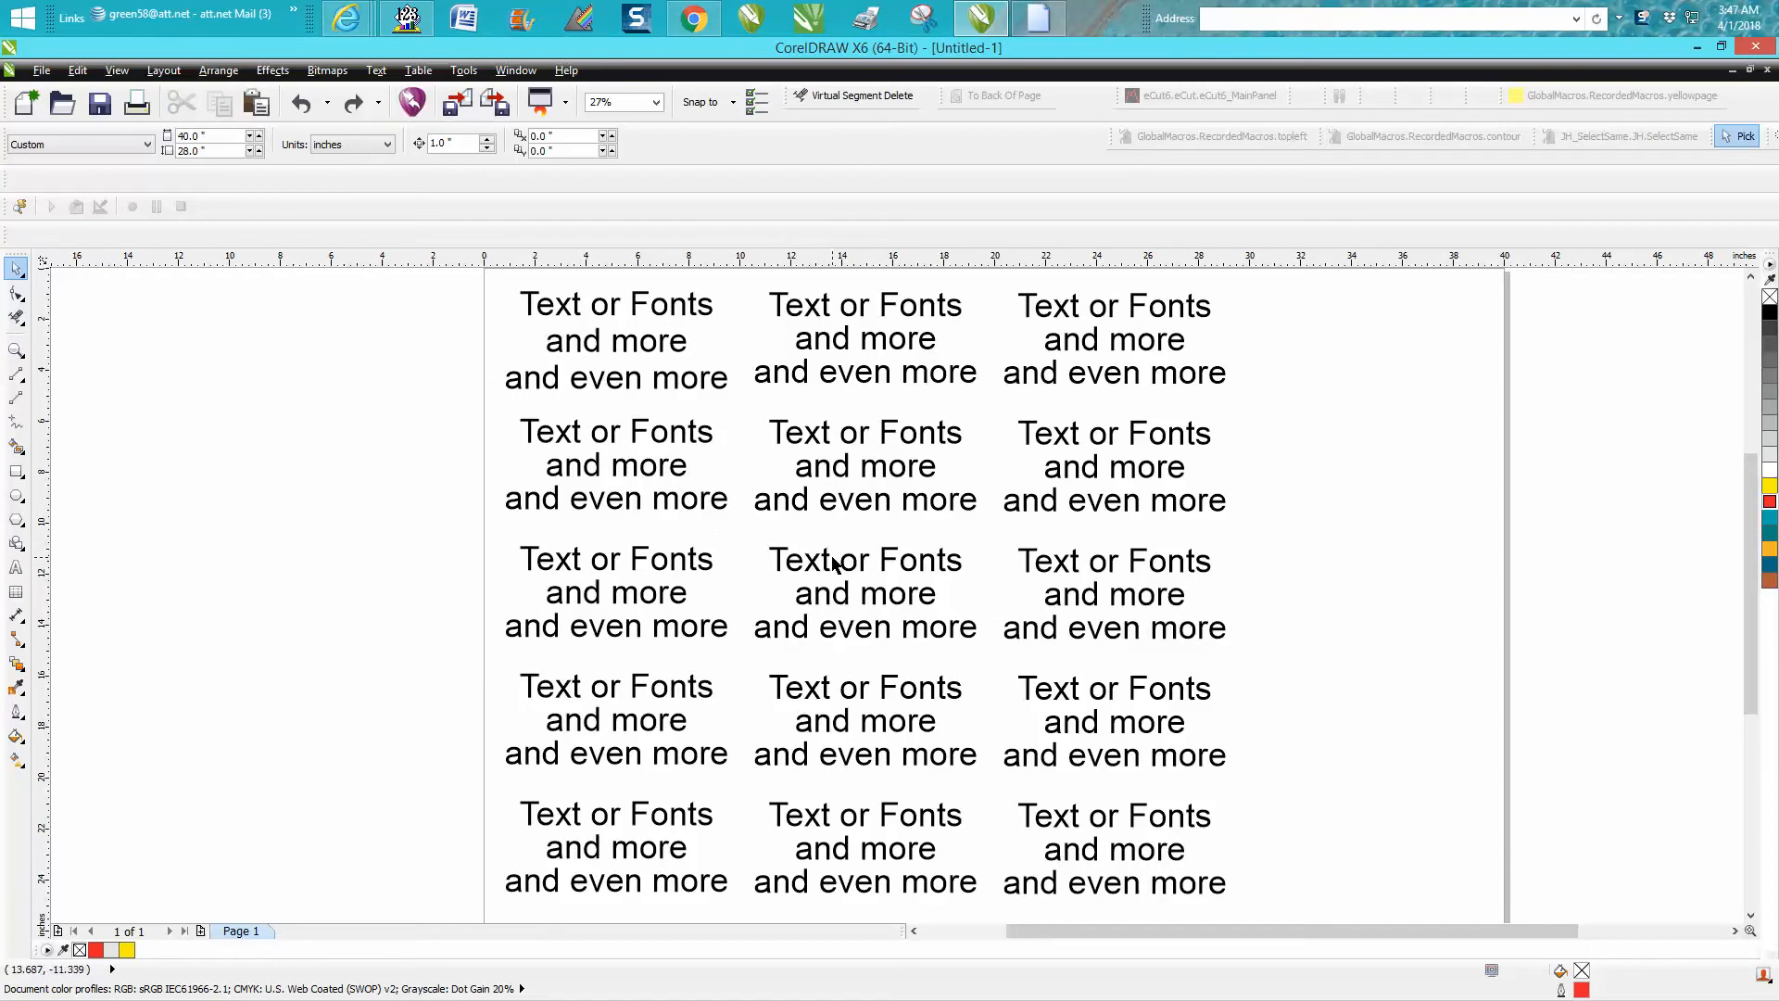
{"action": "mouse_move", "coordinate": [563, 567]}
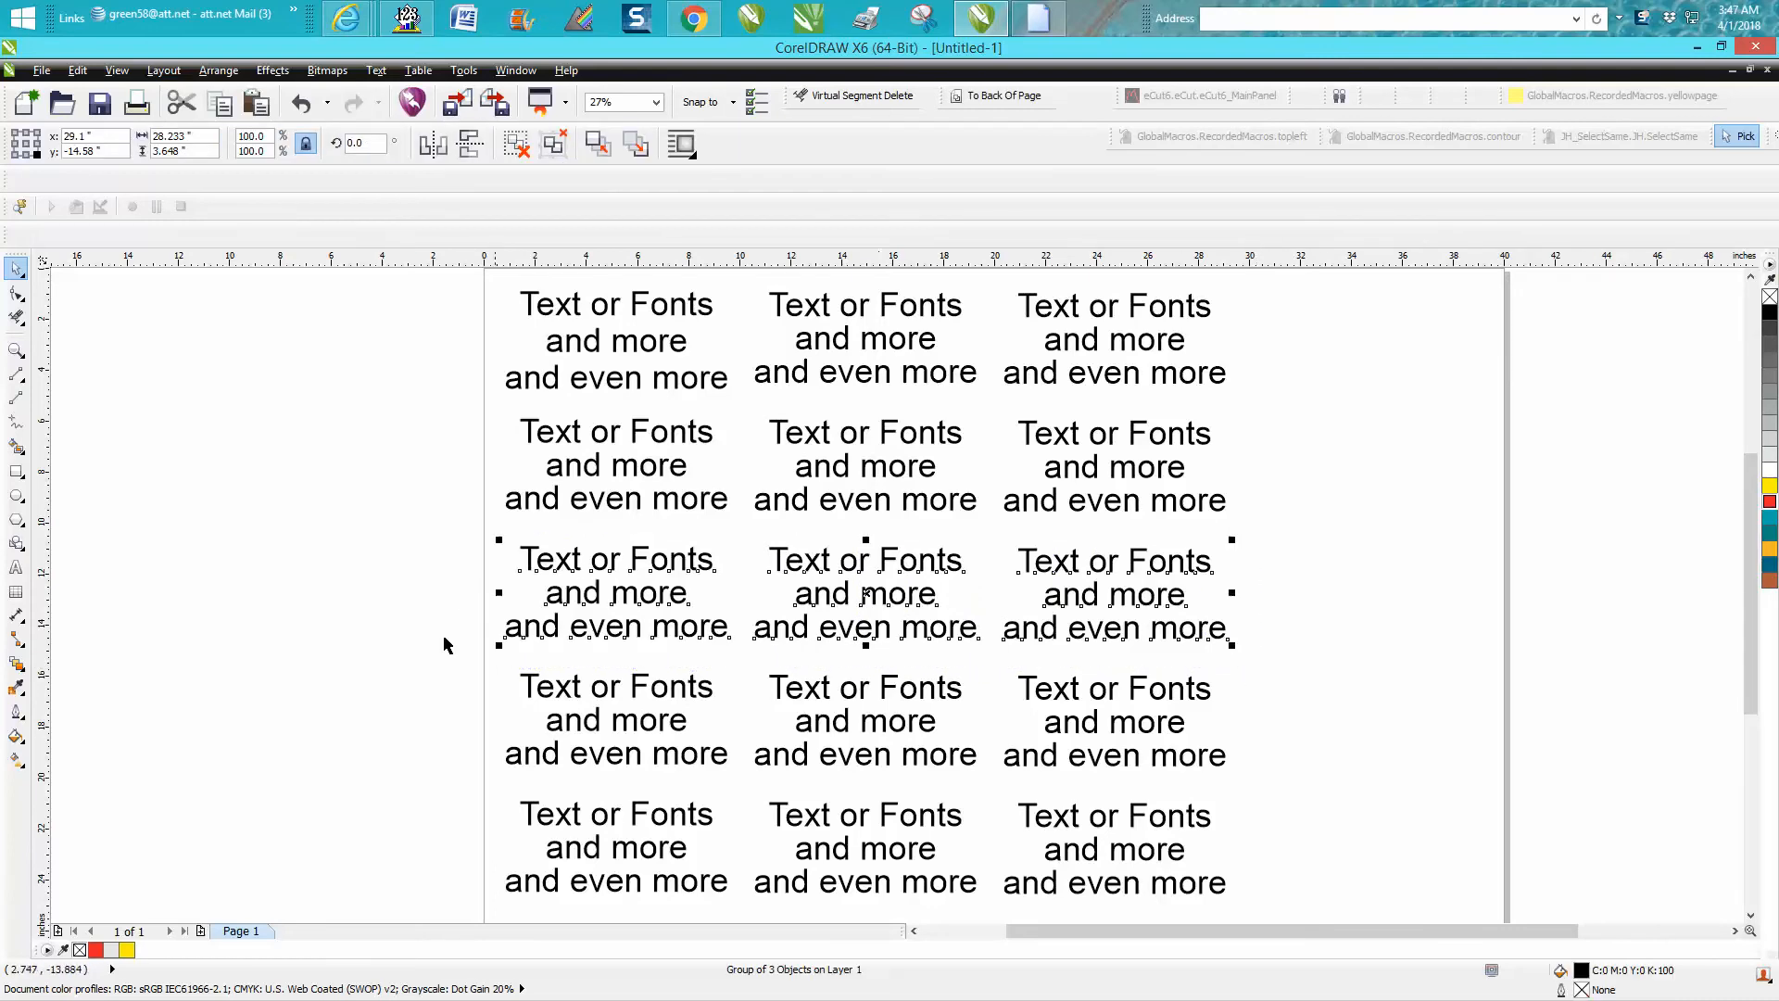
{"action": "mouse_move", "coordinate": [928, 482]}
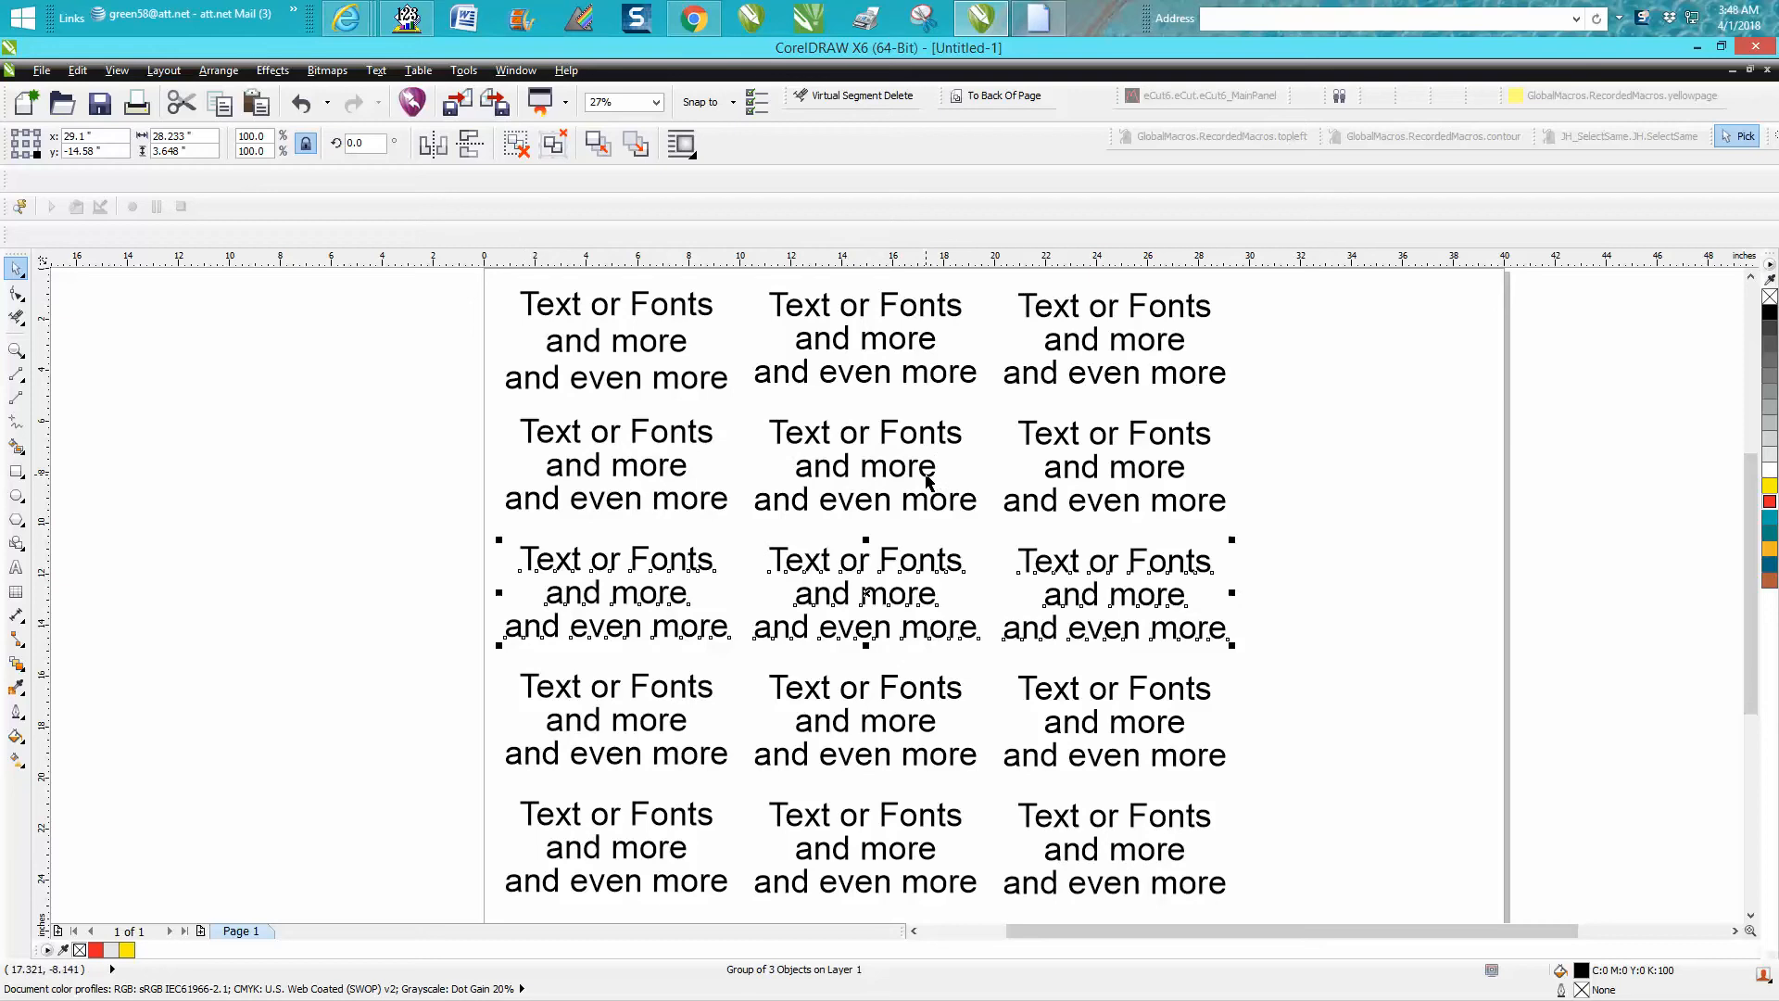
{"action": "mouse_move", "coordinate": [317, 511]}
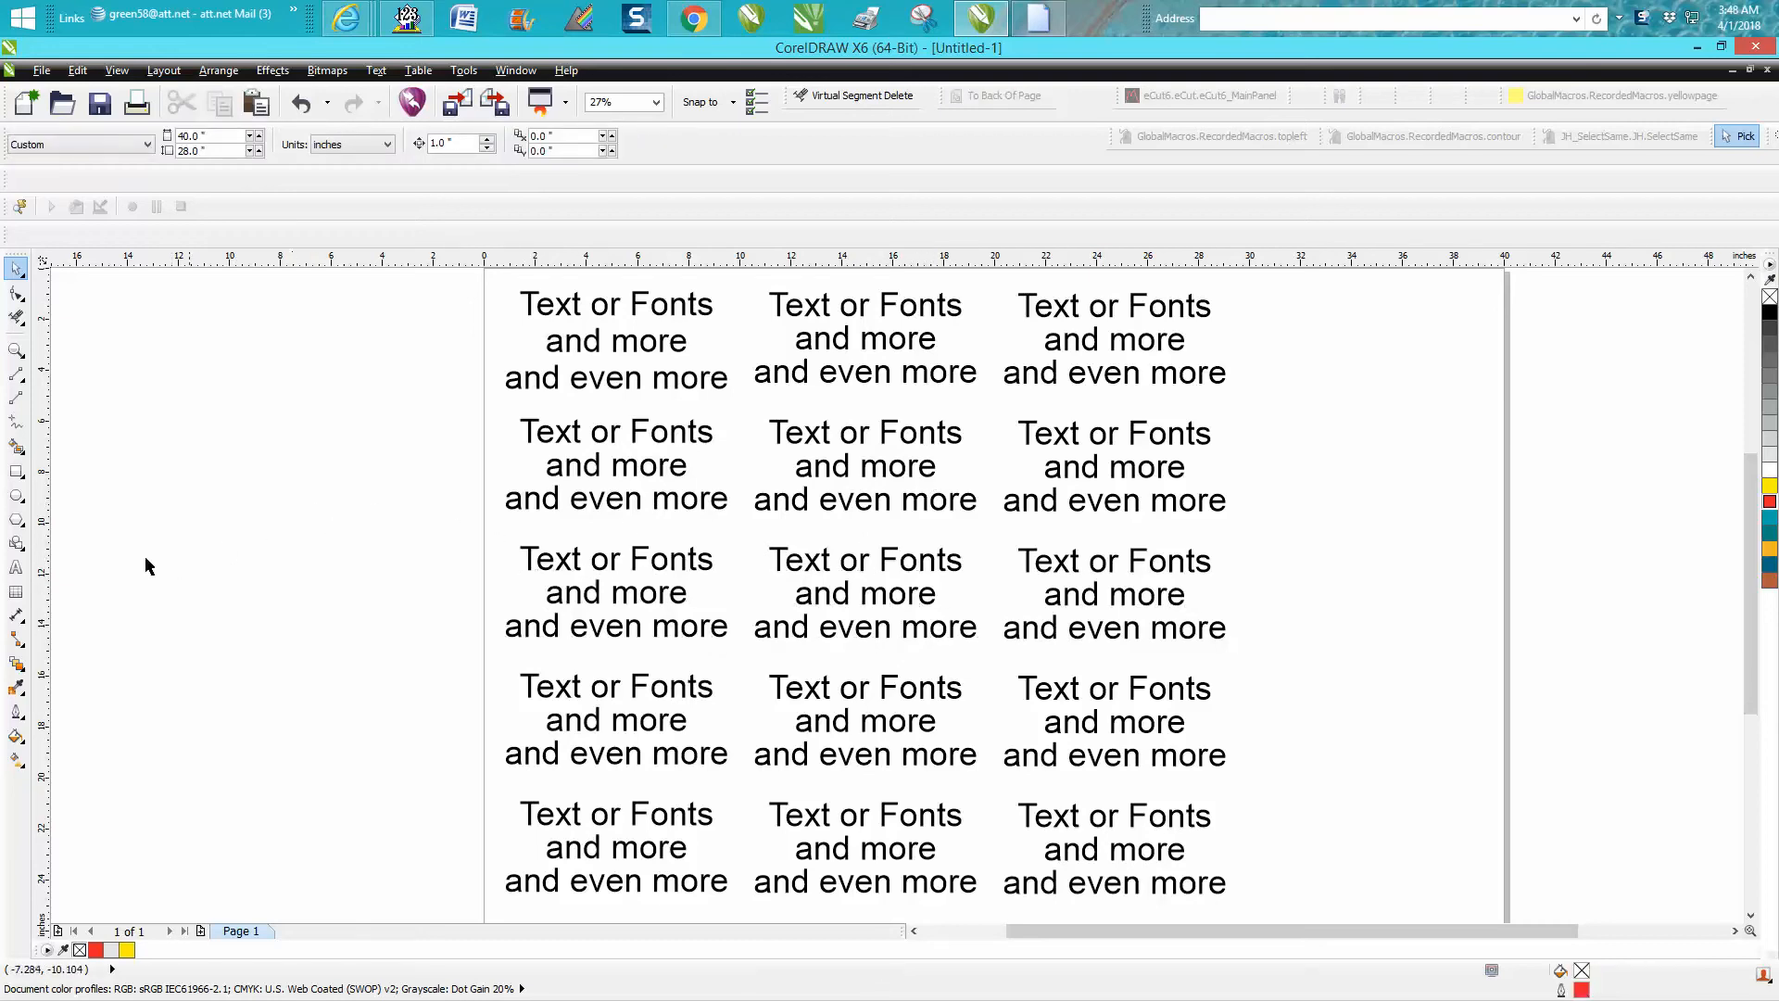
{"action": "mouse_move", "coordinate": [17, 567]}
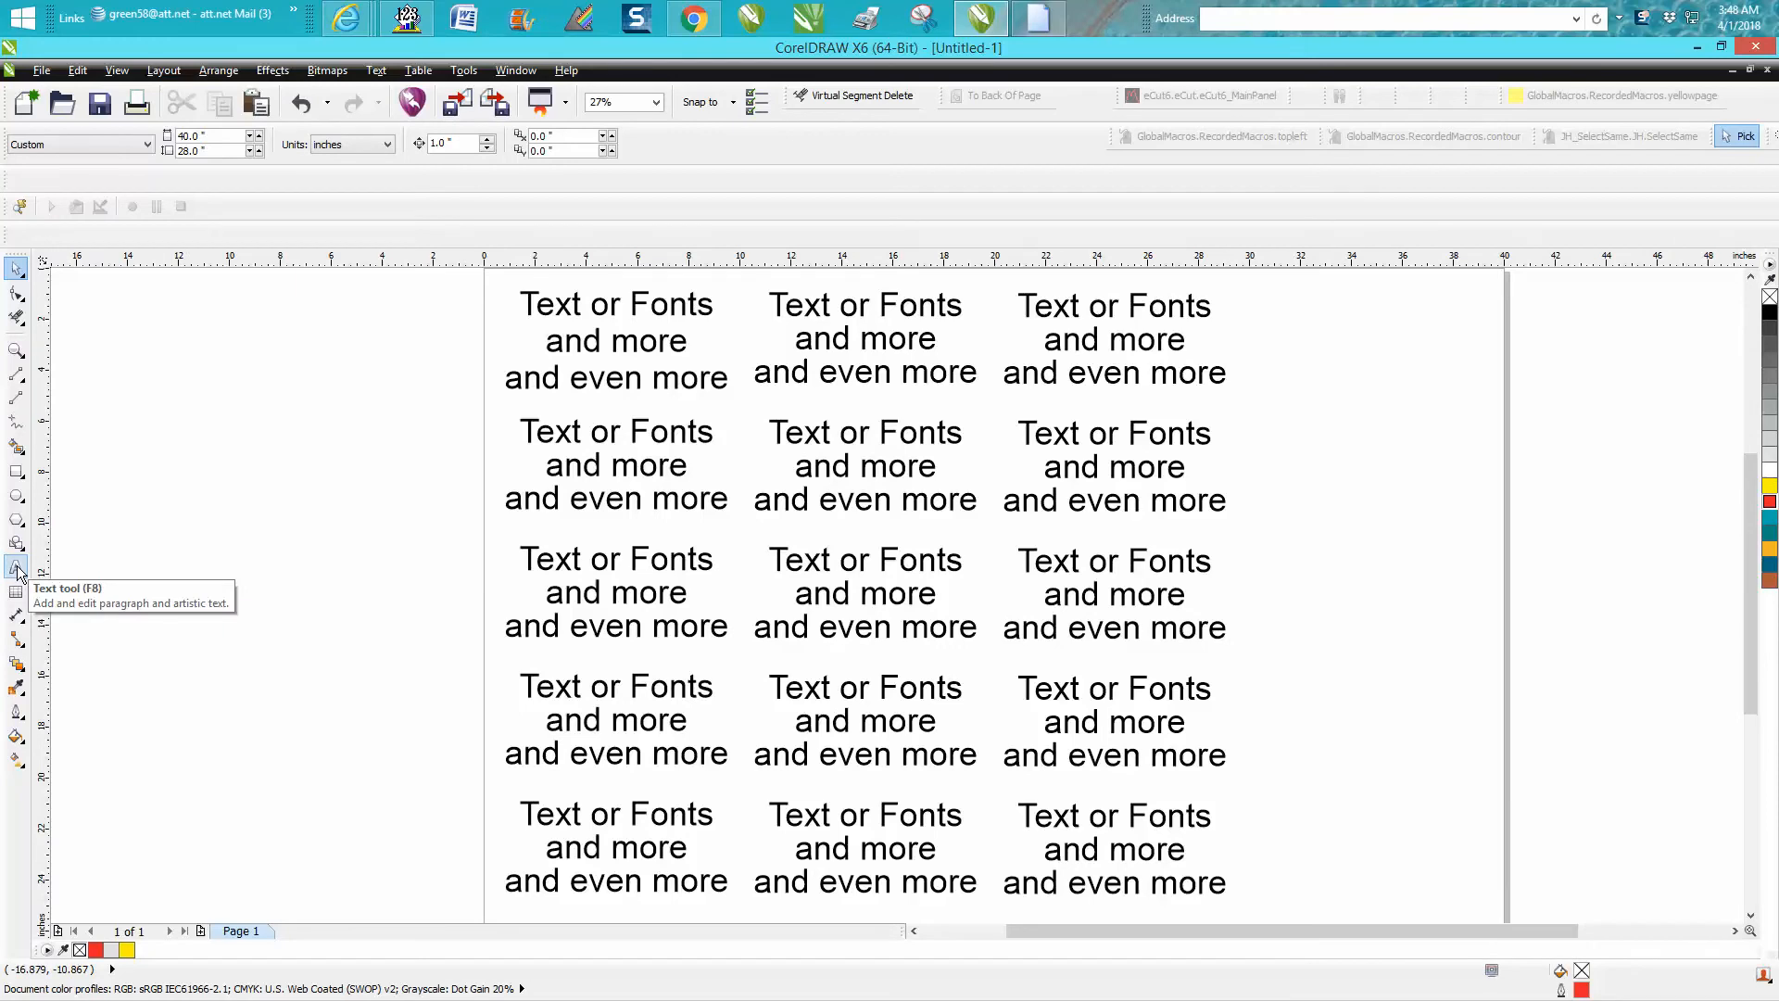
Select every text object, make it red and set it in the Andy font
{"action": "left_click", "coordinate": [17, 569]}
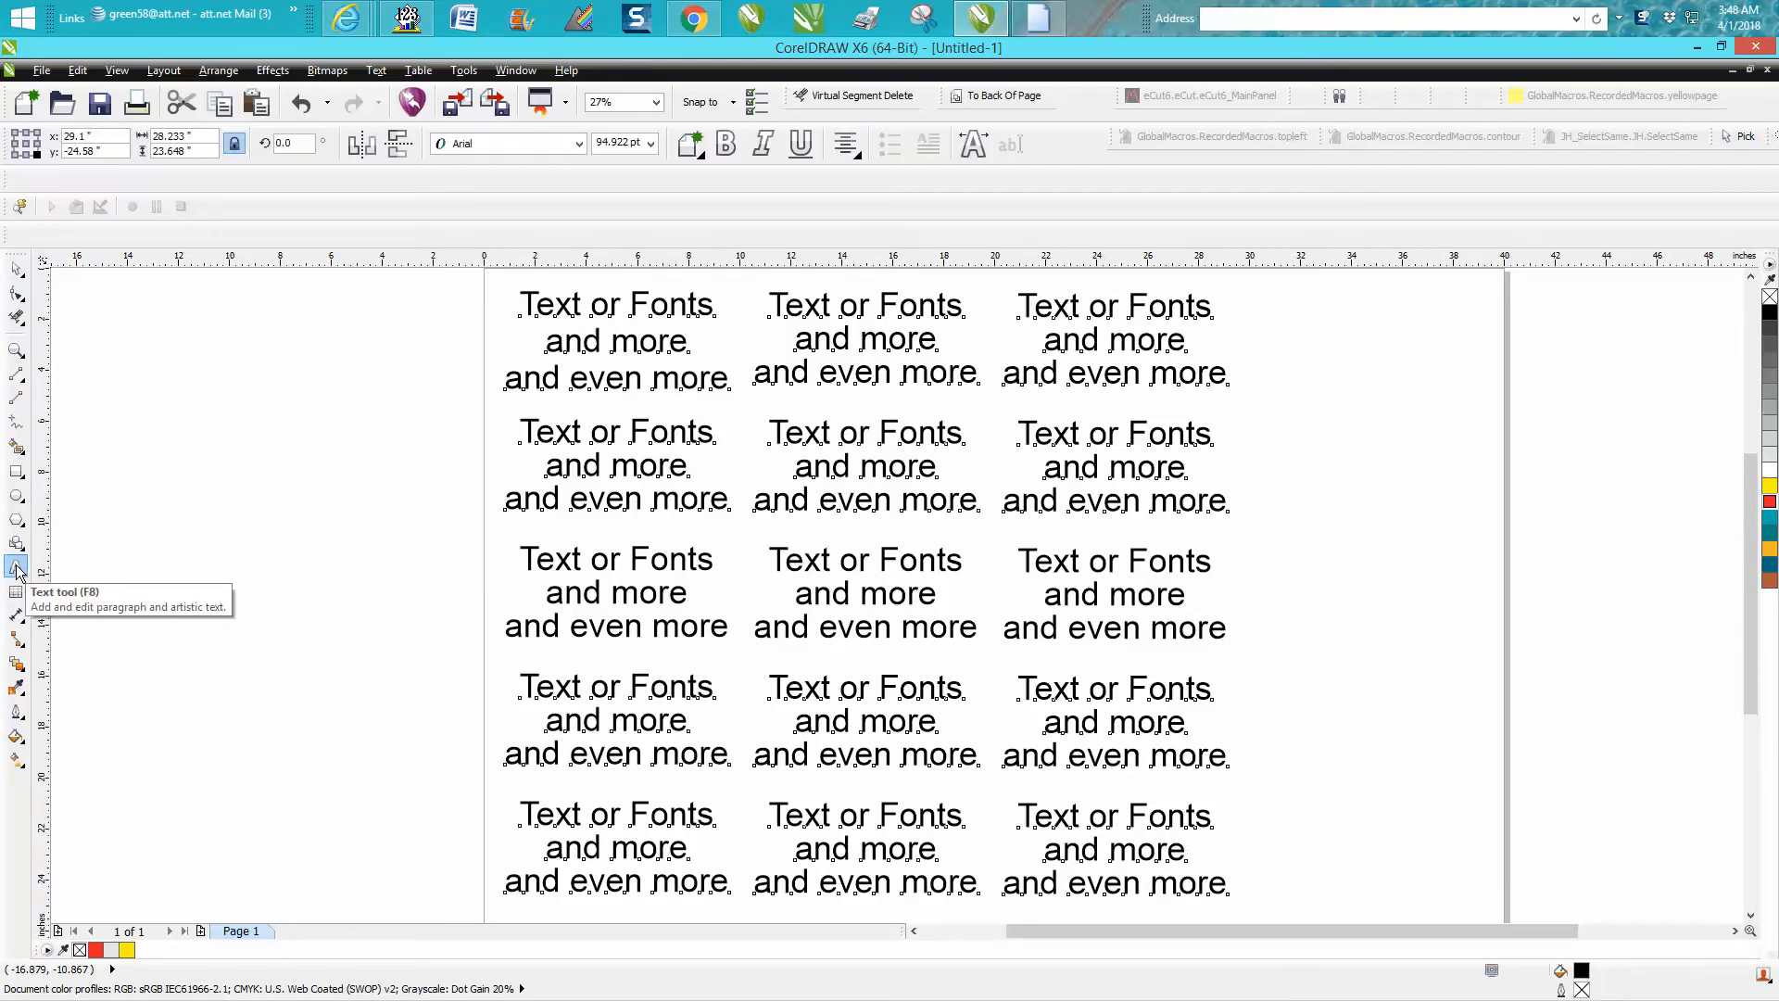
{"action": "mouse_move", "coordinate": [17, 550]}
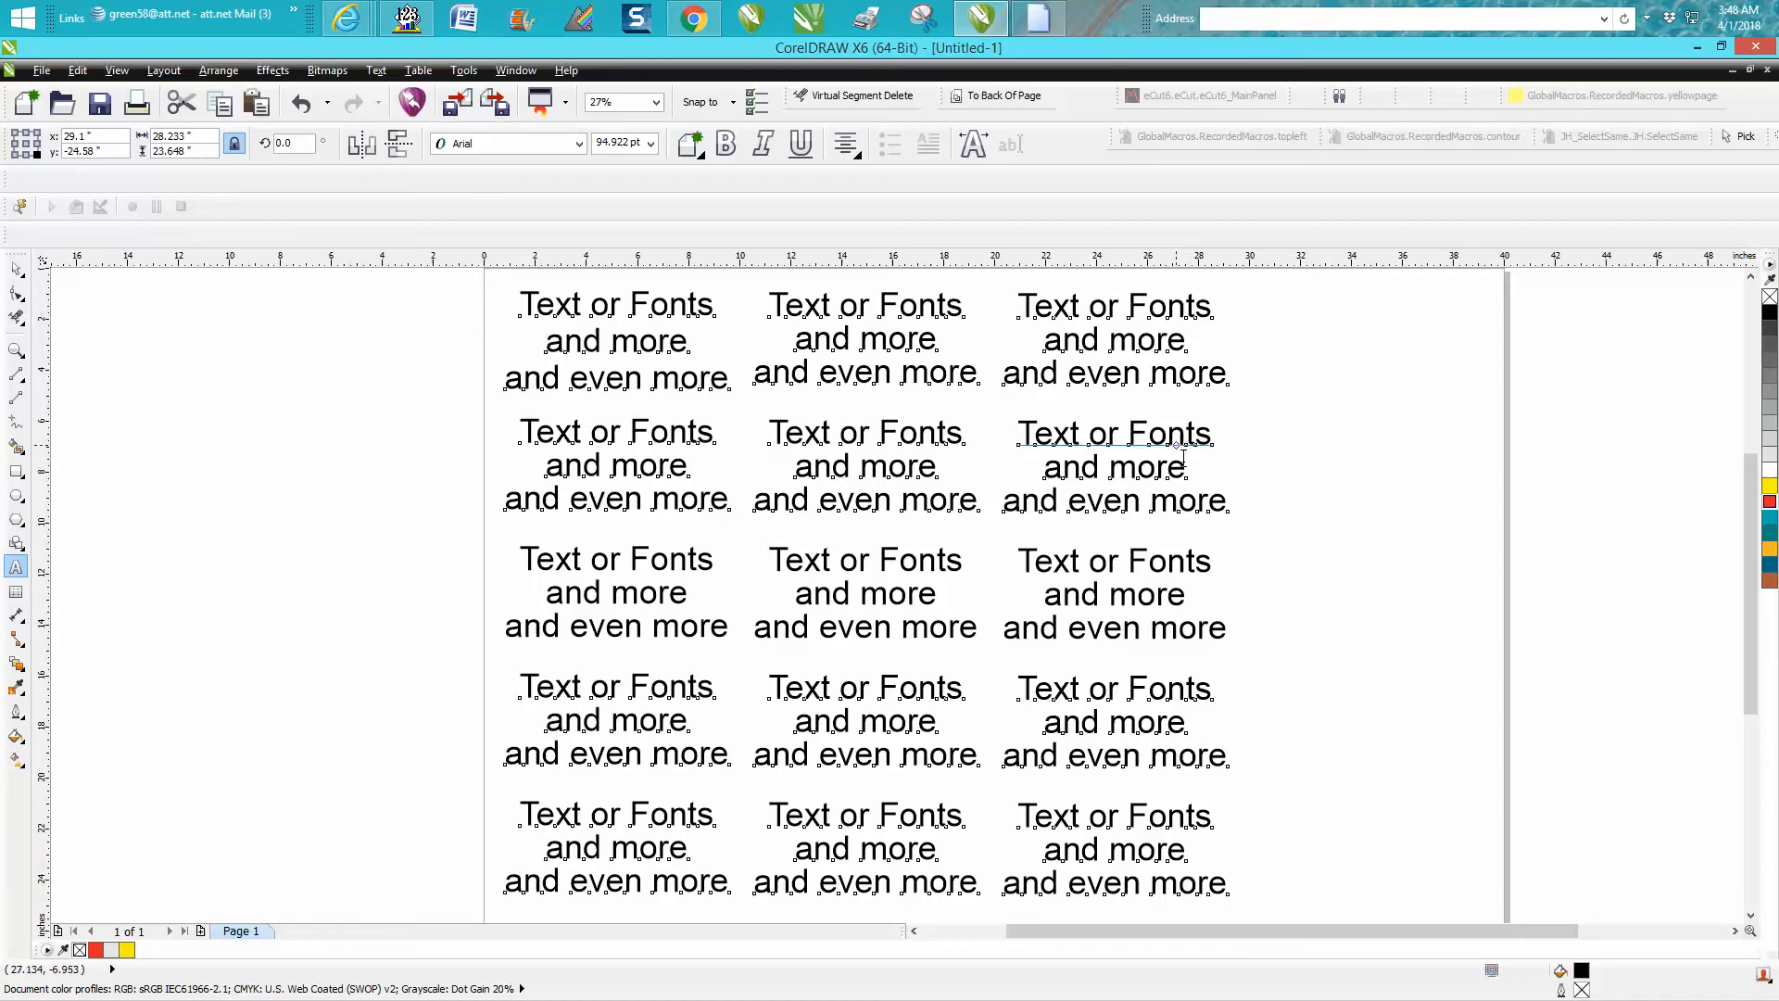
{"action": "left_click", "coordinate": [1766, 502]}
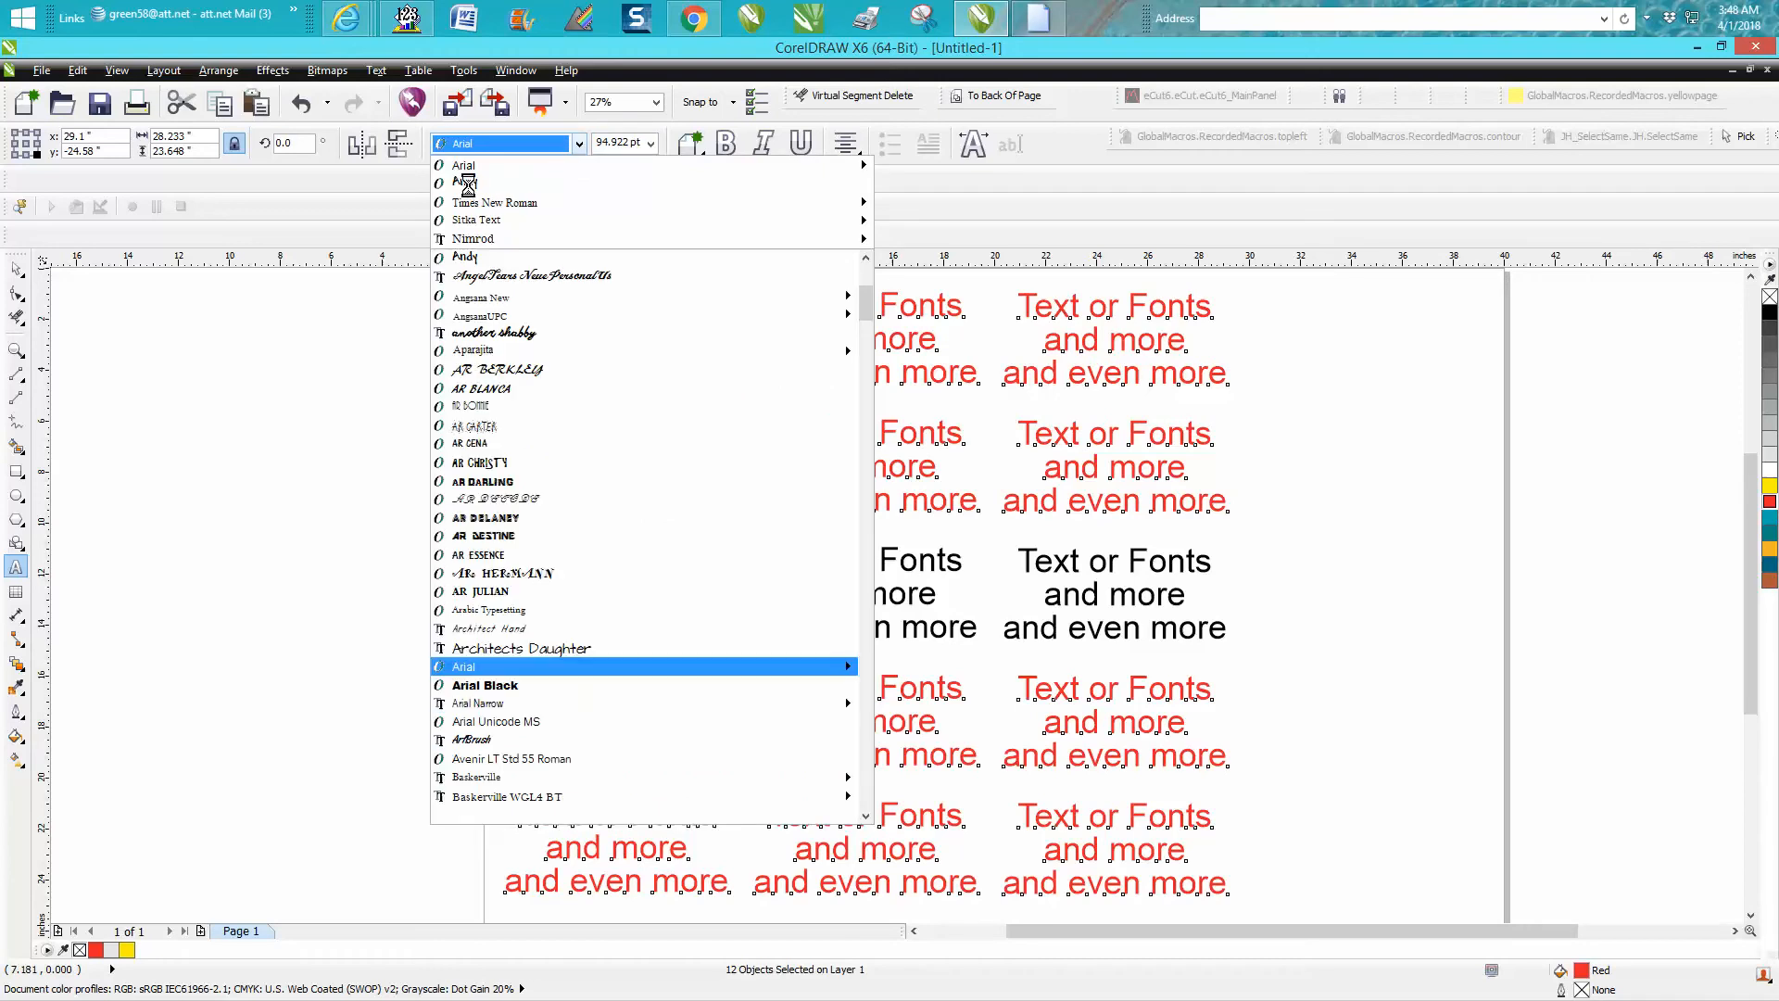
{"action": "left_click", "coordinate": [465, 256]}
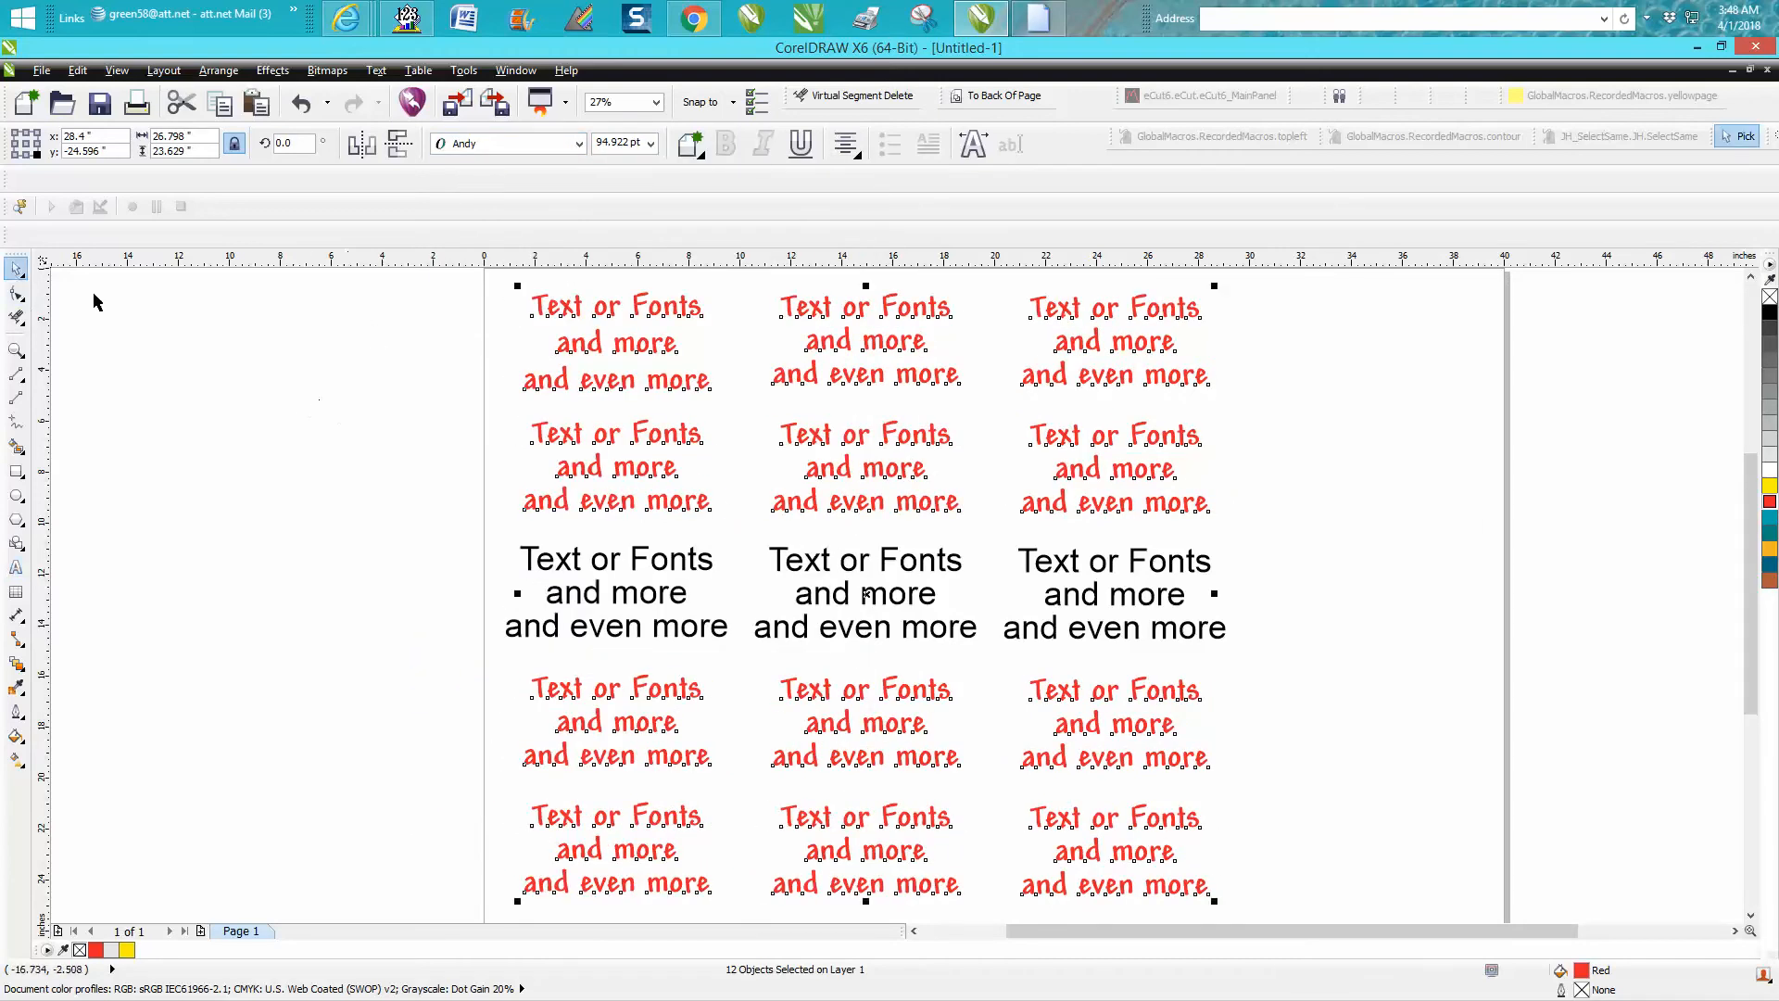
{"action": "left_click", "coordinate": [391, 341]}
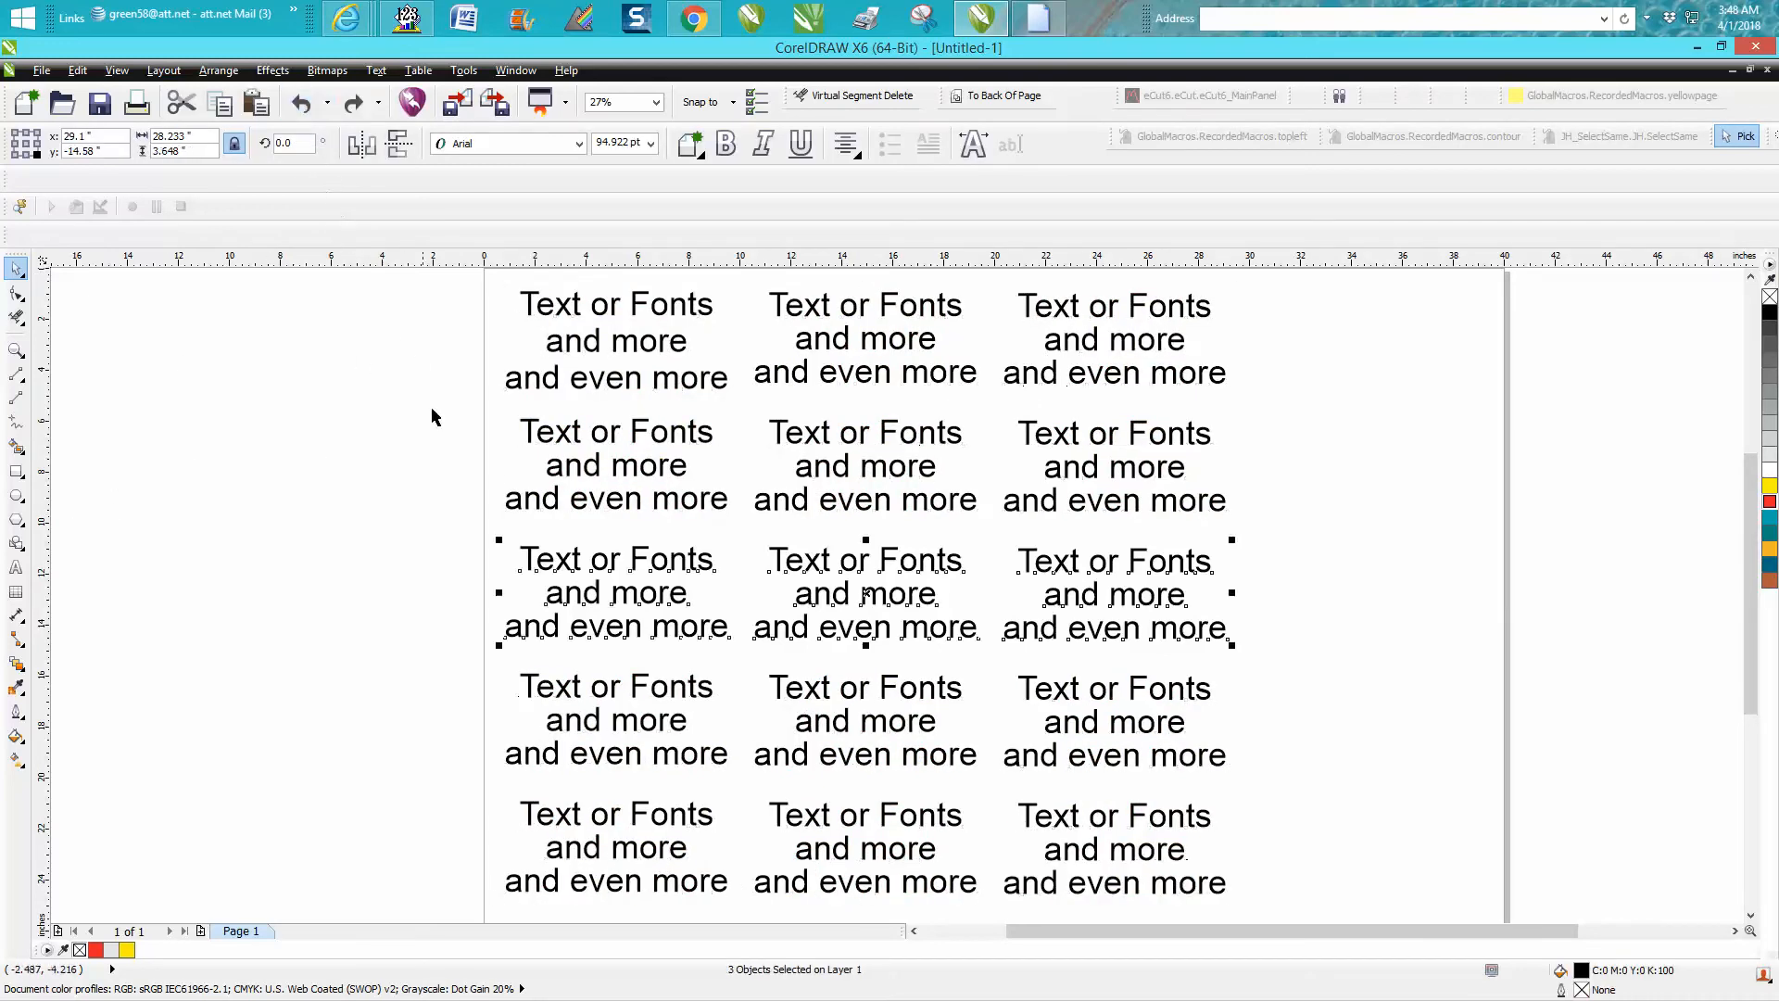
Select all fifteen text blocks and drag them right past the page edge
{"action": "left_click", "coordinate": [615, 337]}
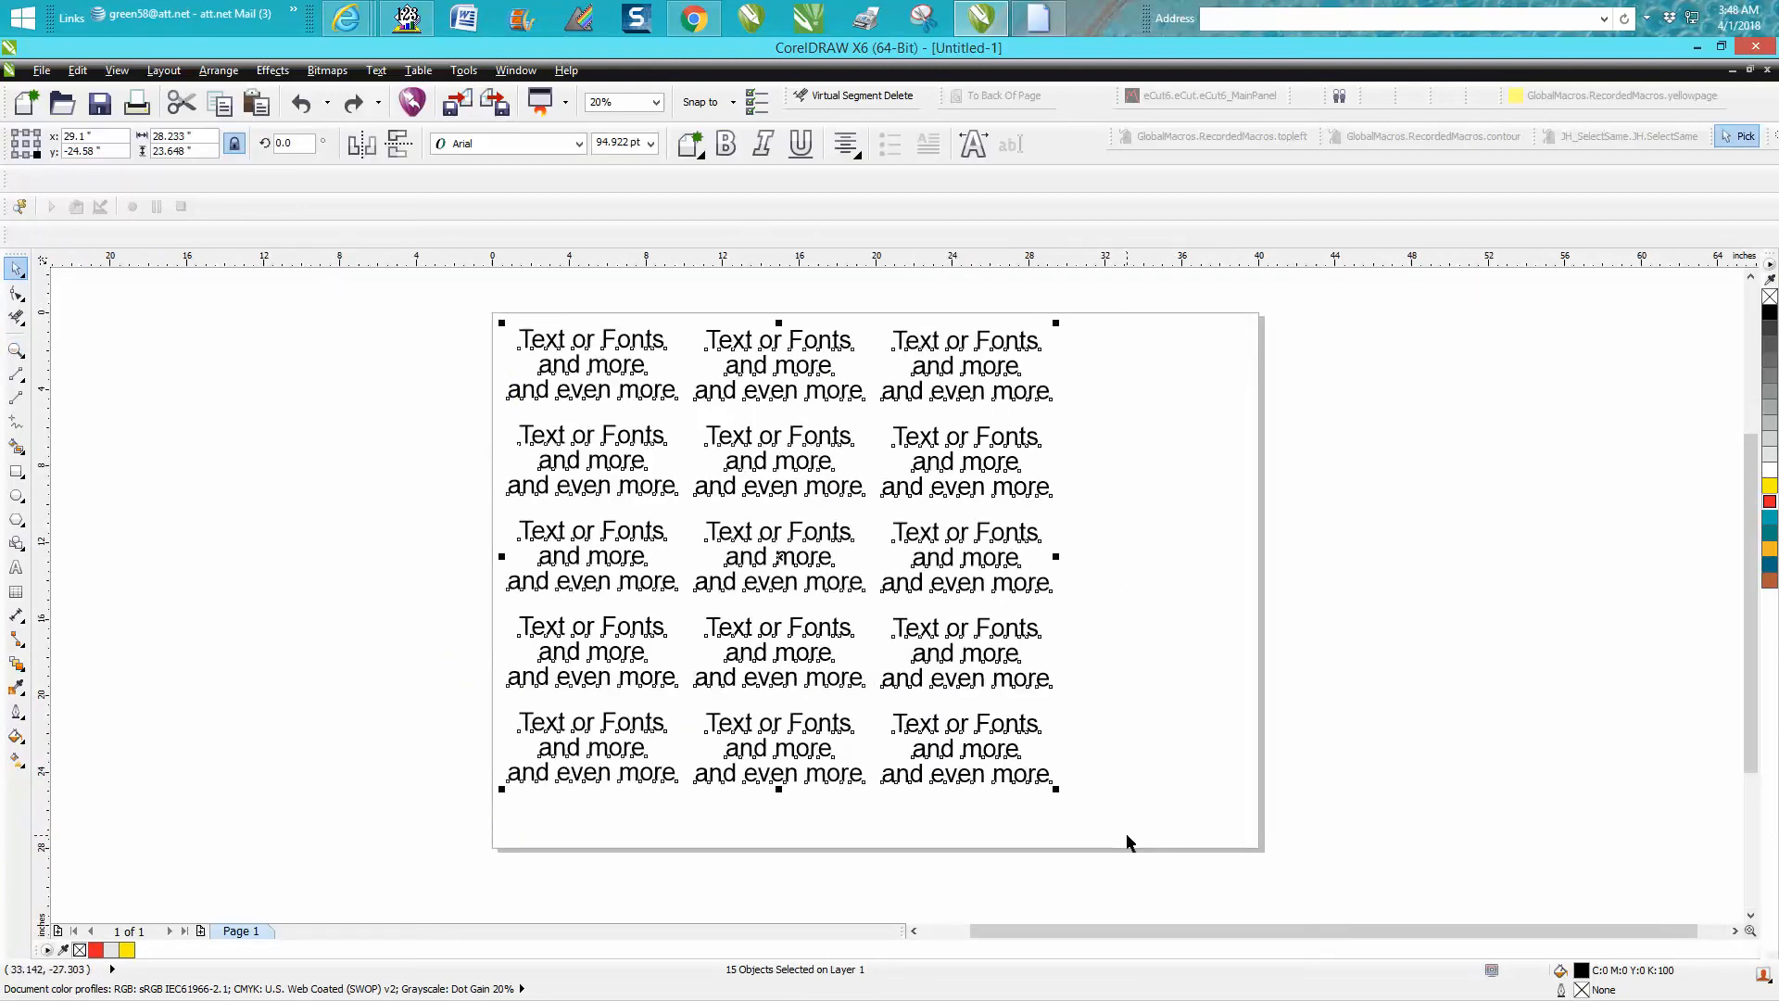
{"action": "left_click", "coordinate": [1765, 502]}
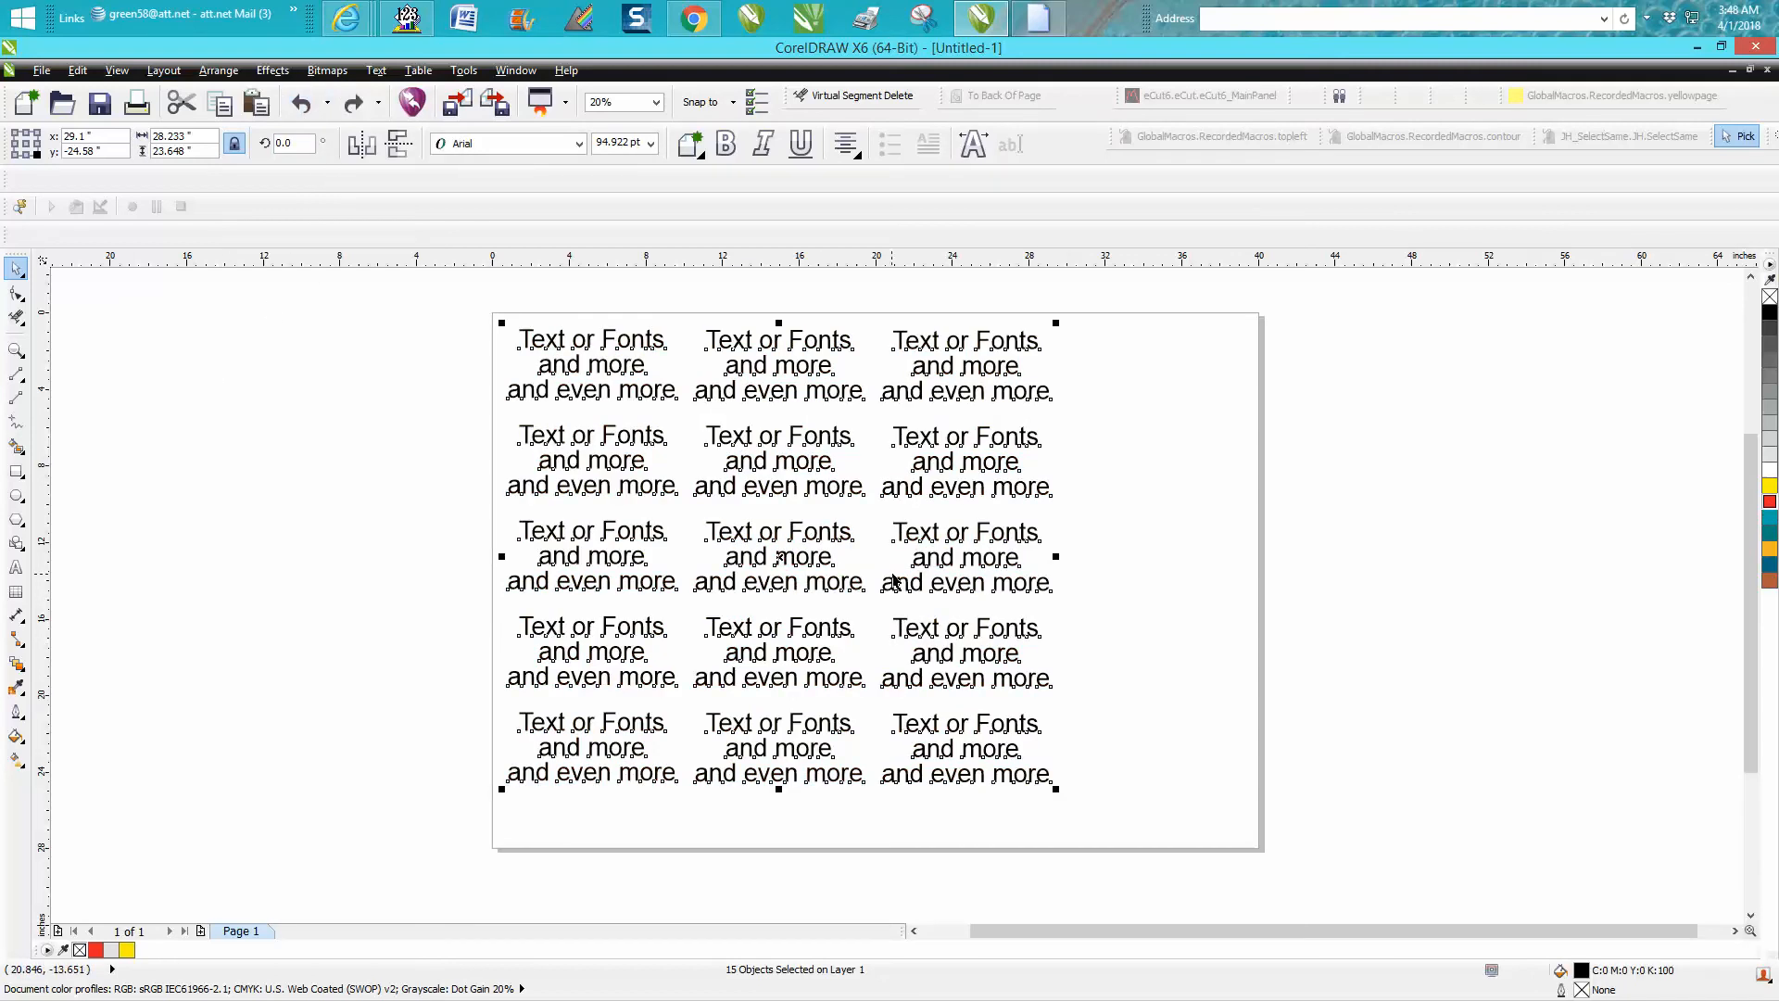
{"action": "mouse_move", "coordinate": [1004, 531]}
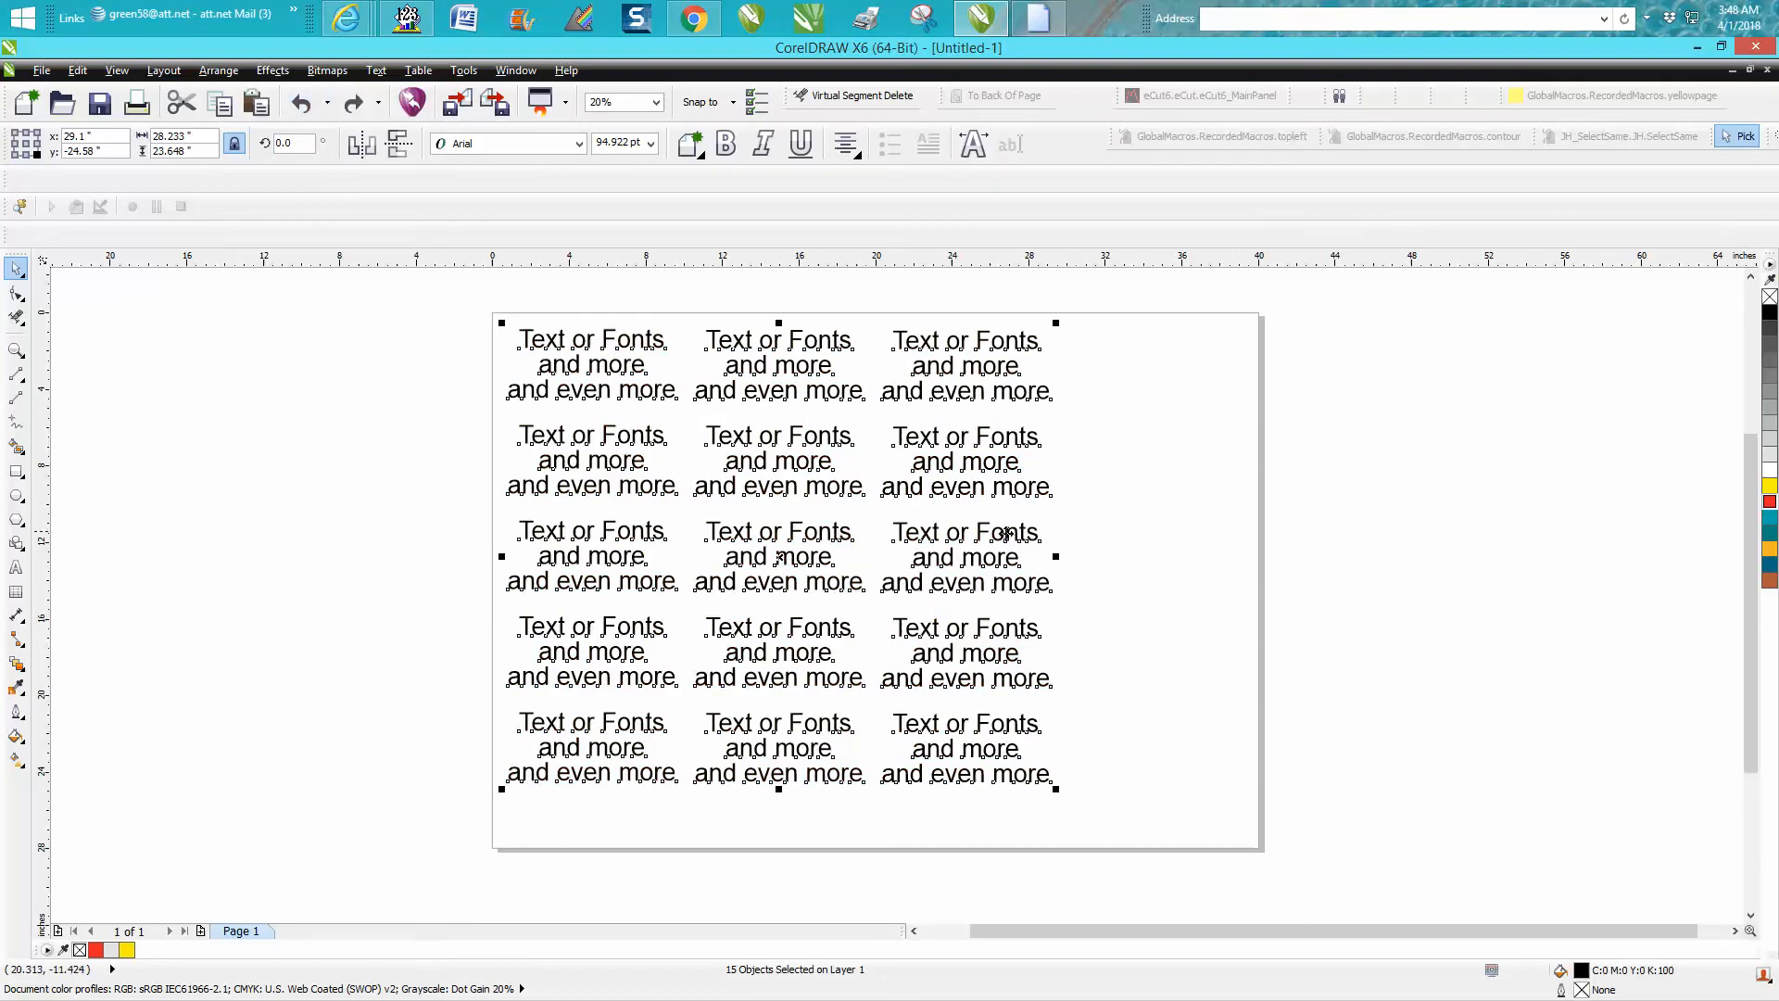
{"action": "mouse_move", "coordinate": [978, 556]}
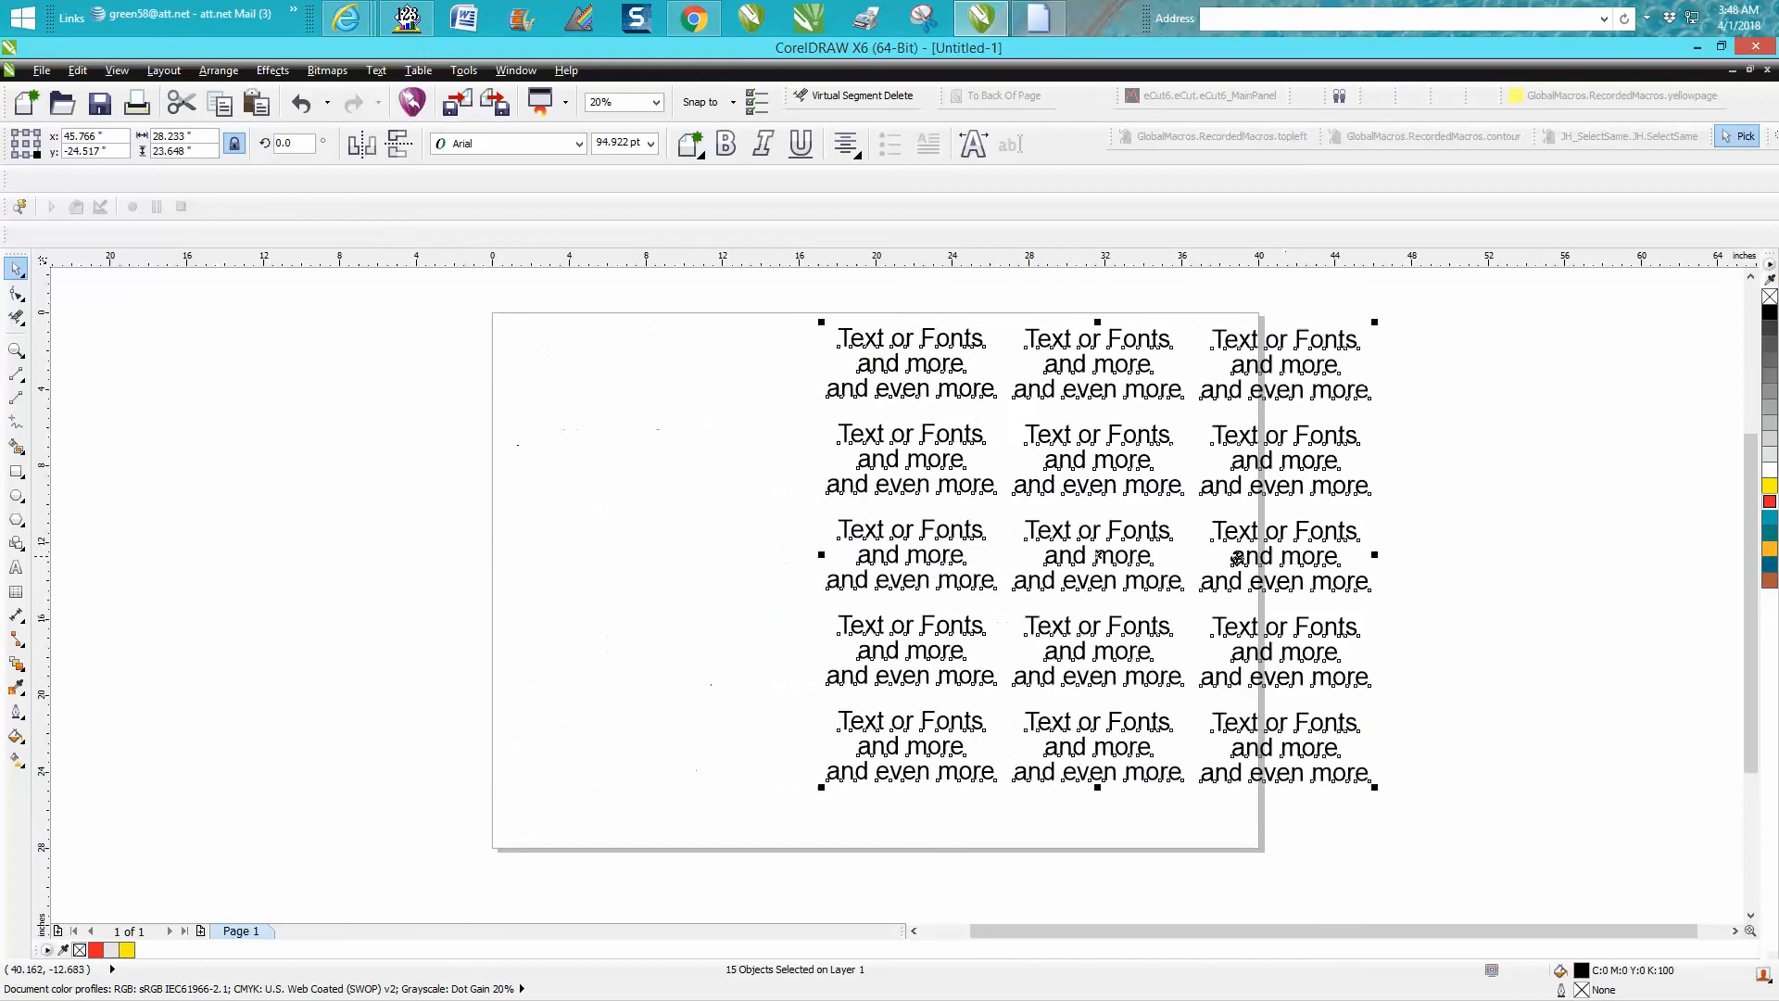
Undo the shift and cover the middle-right block with a black rectangle
{"action": "left_click", "coordinate": [298, 102]}
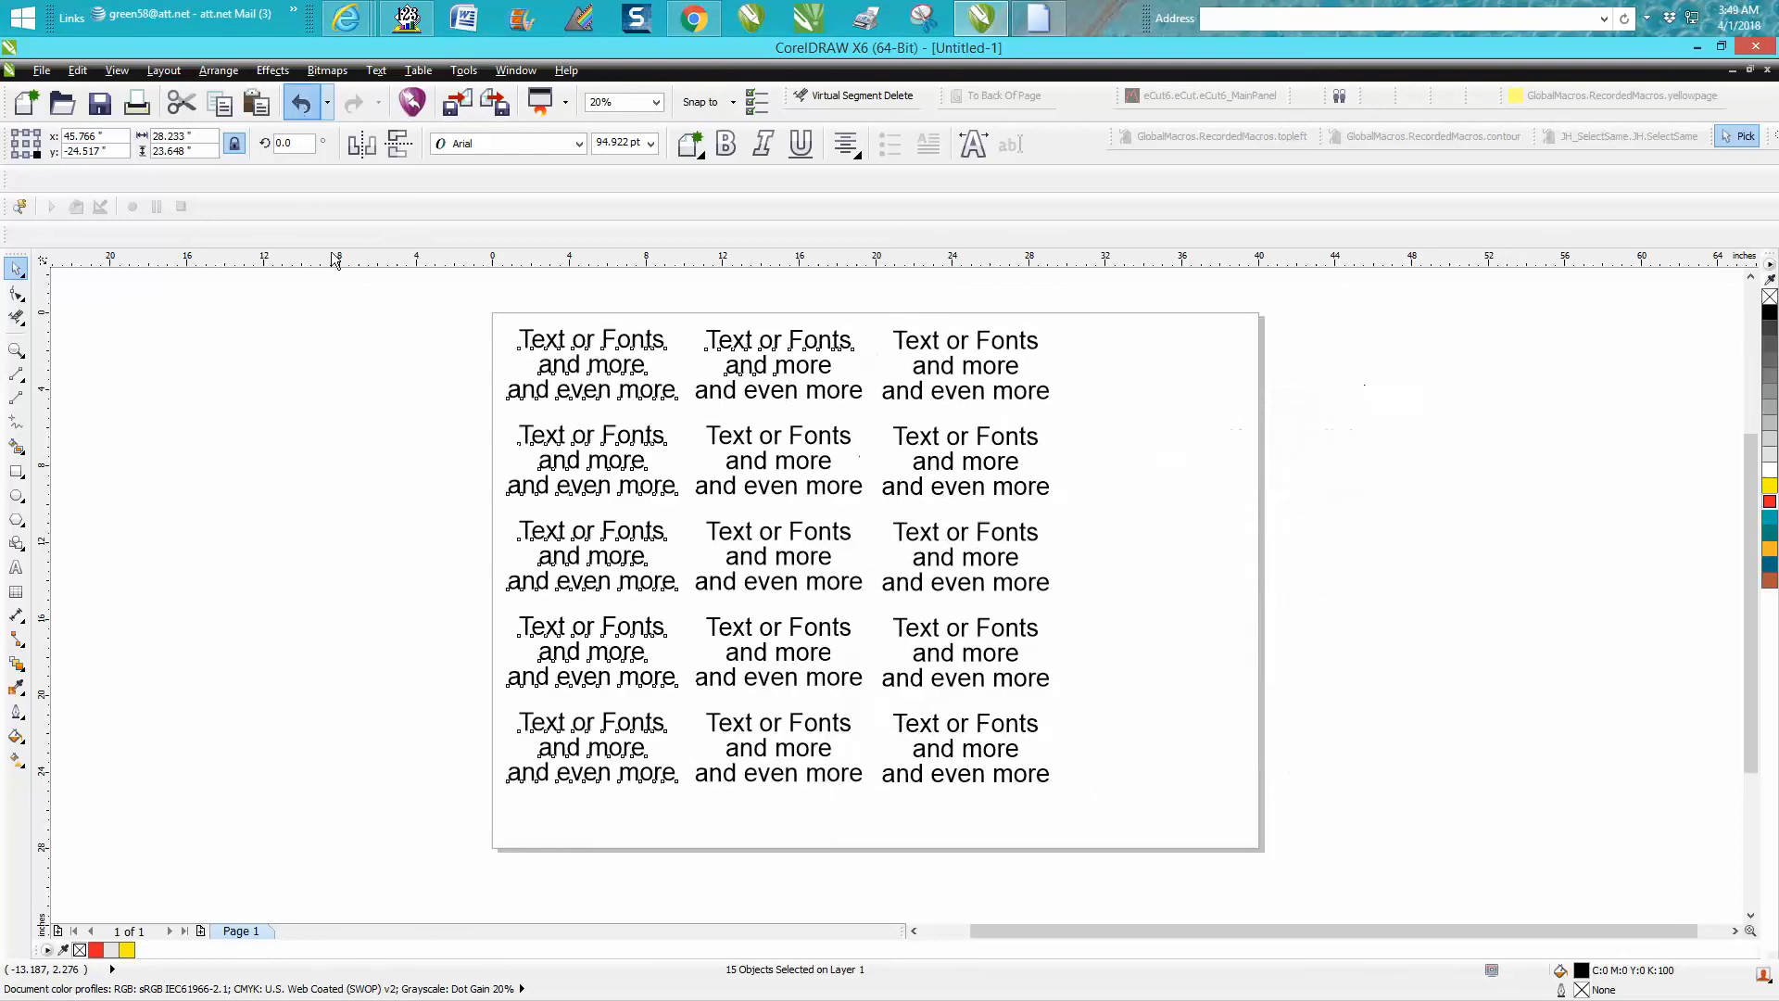
{"action": "left_click", "coordinate": [963, 461]}
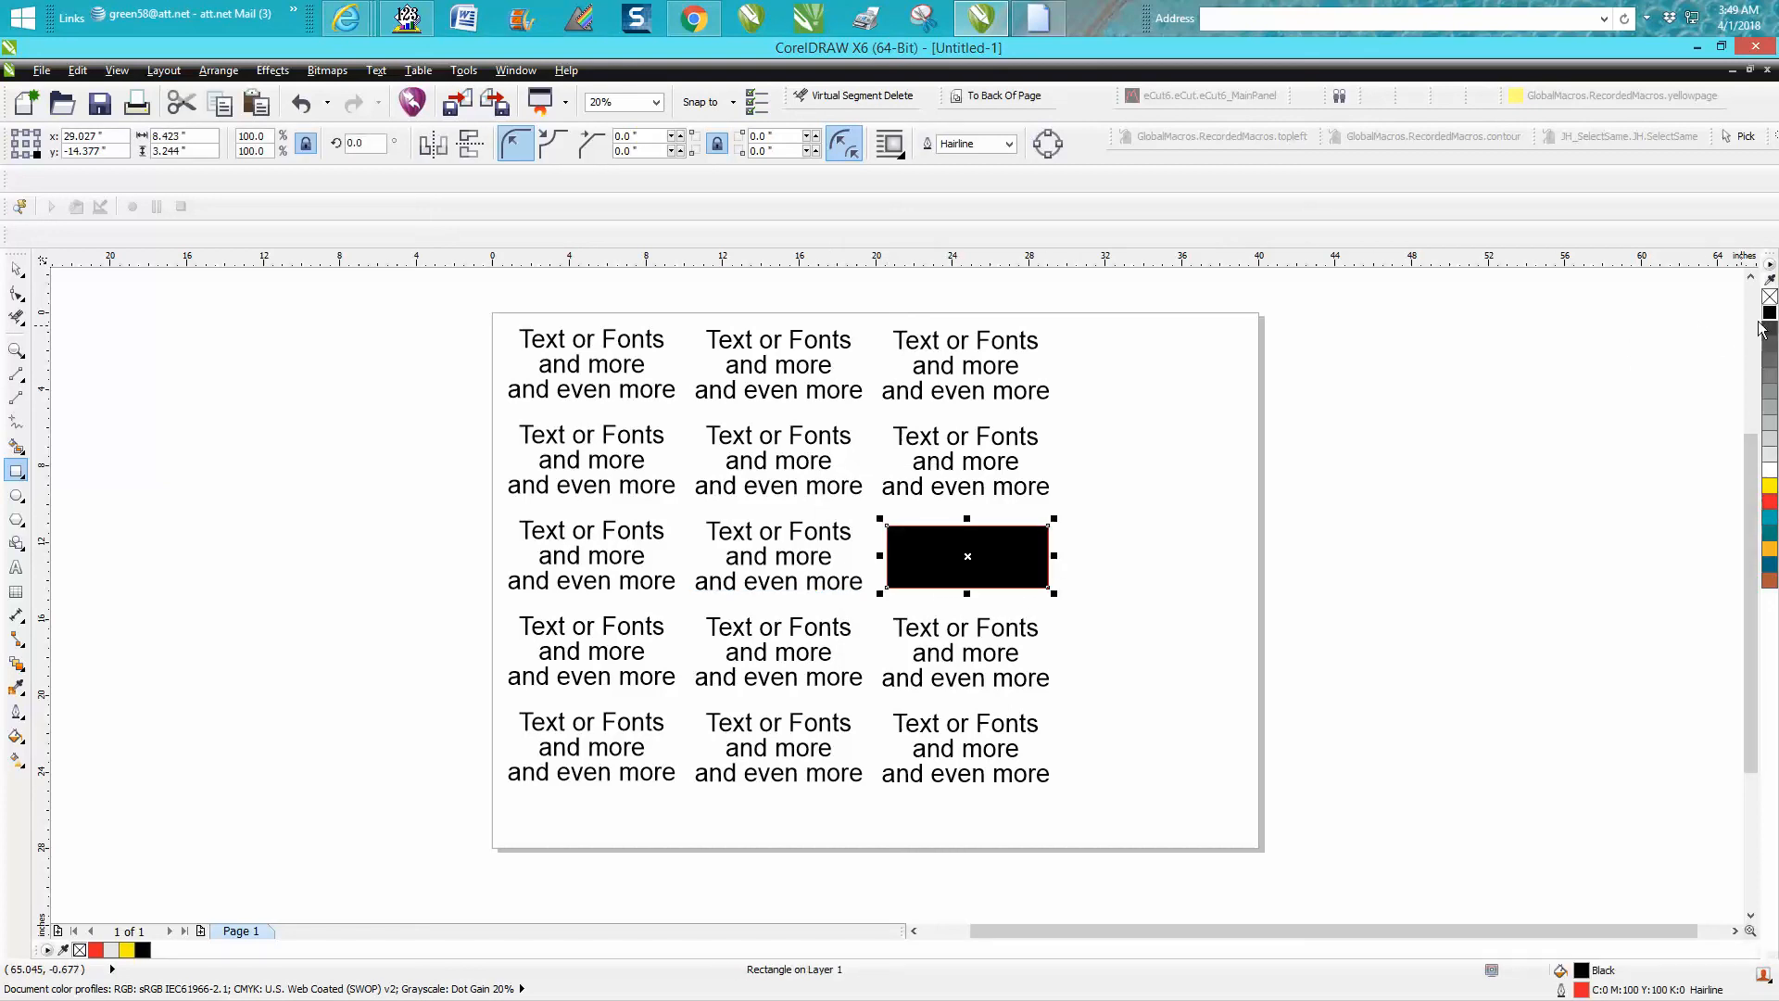
{"action": "mouse_move", "coordinate": [400, 304]}
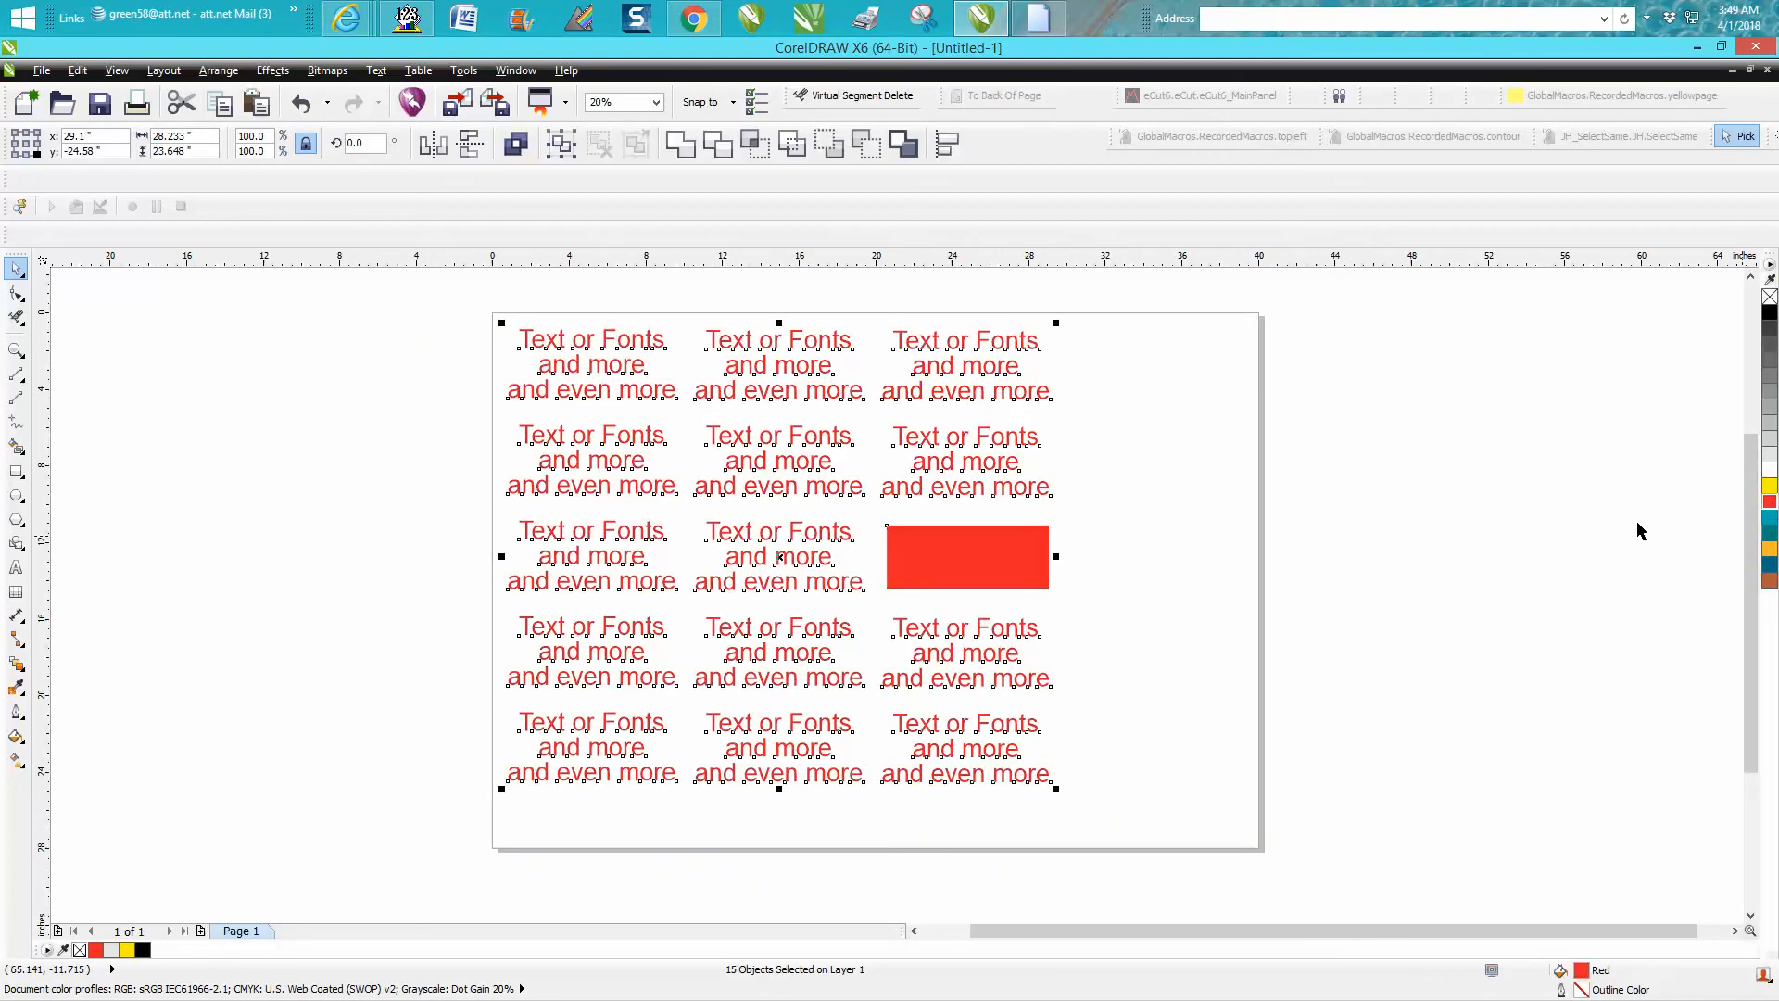
{"action": "left_click", "coordinate": [300, 102]}
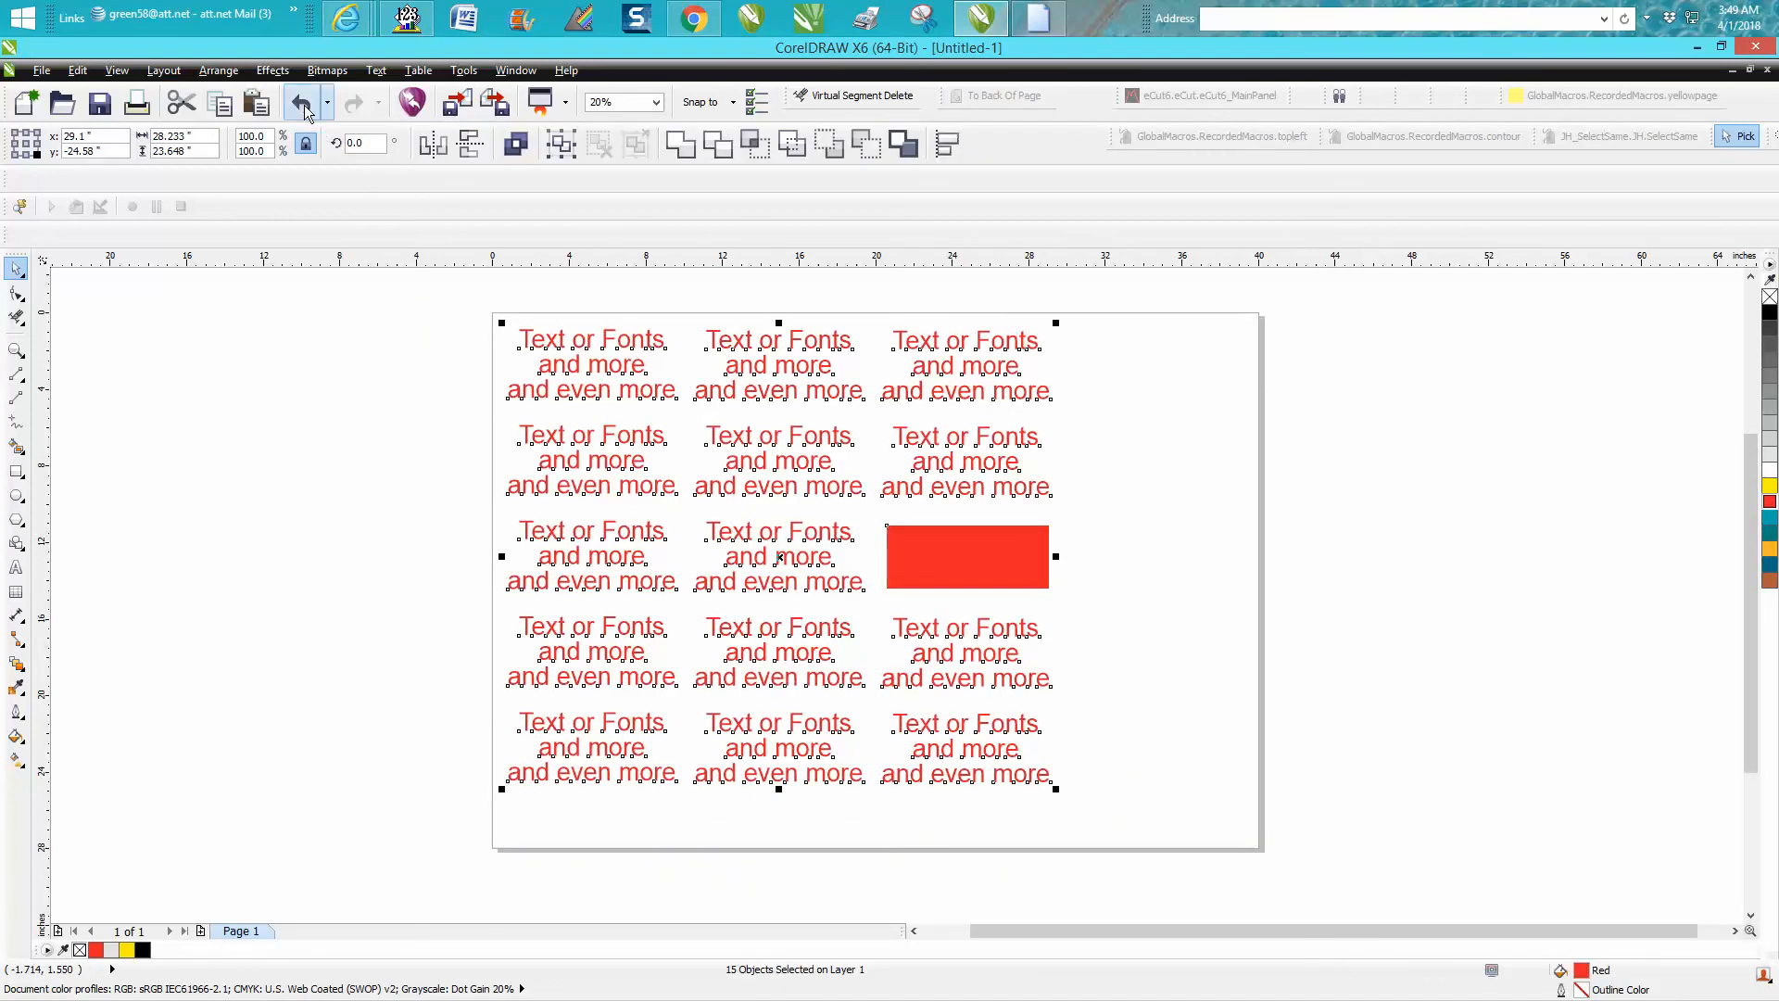
{"action": "left_click", "coordinate": [298, 101]}
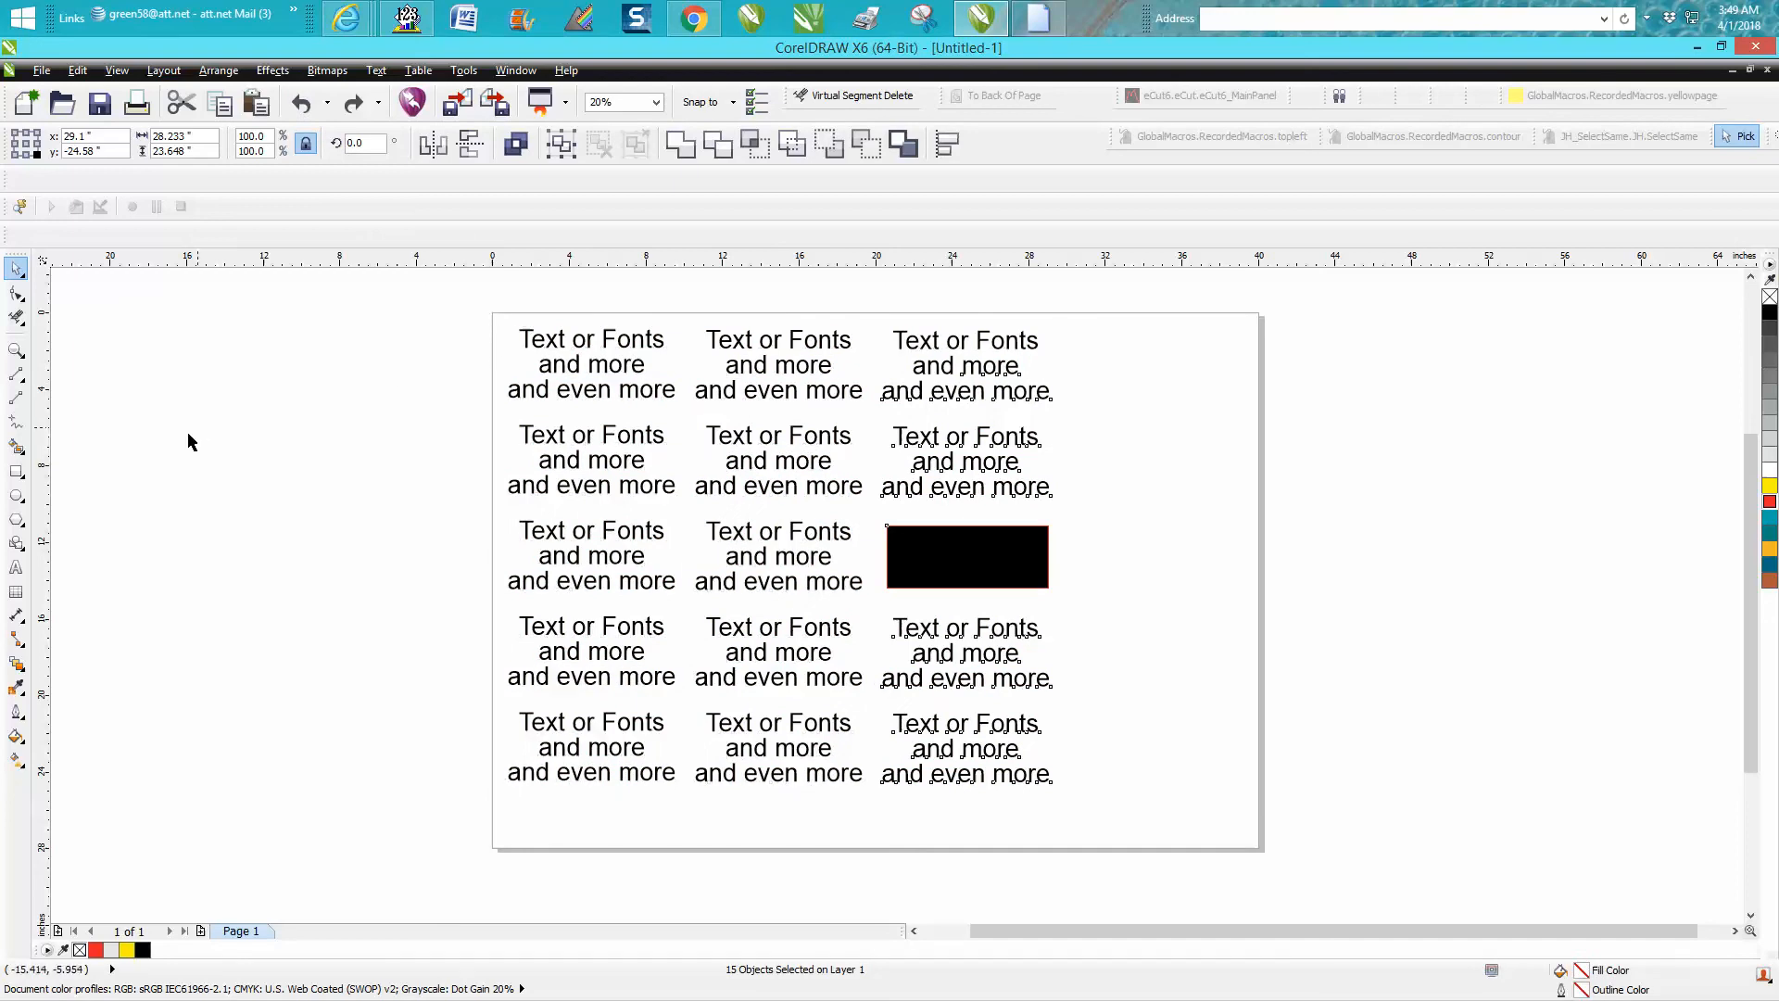
{"action": "left_click", "coordinate": [16, 567]}
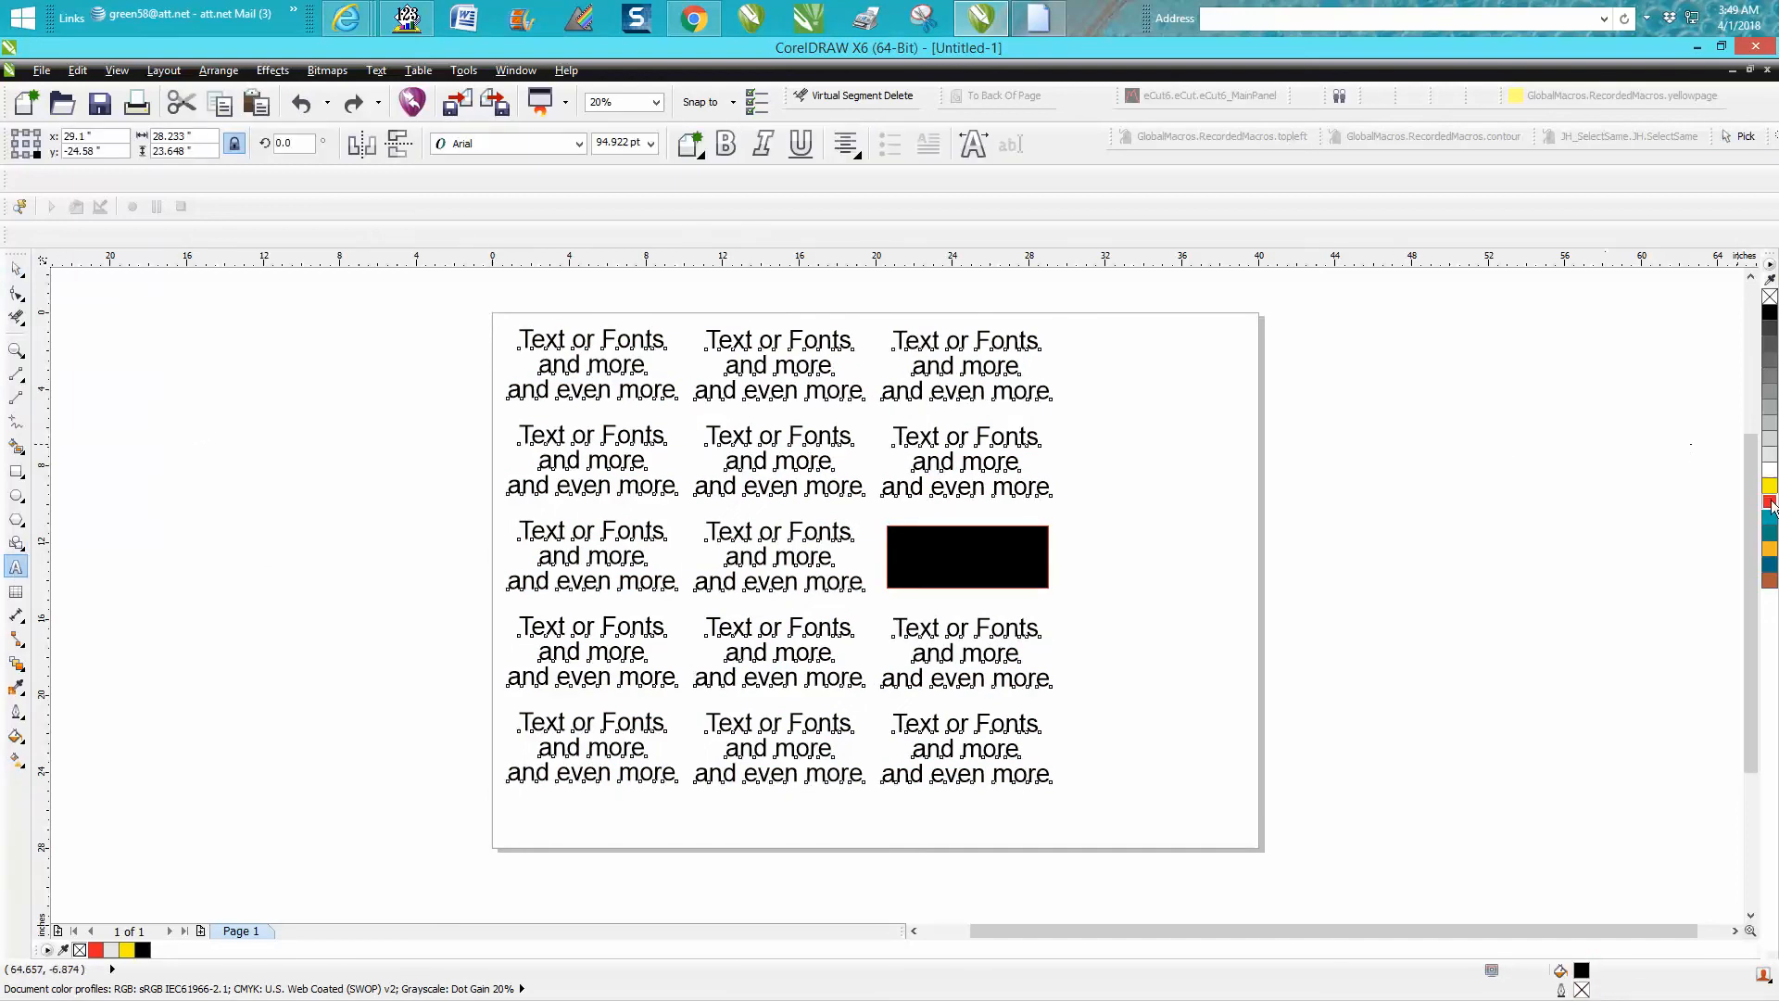
Turn all fourteen selected text blocks red, leaving the rectangle black
{"action": "left_click", "coordinate": [1768, 496]}
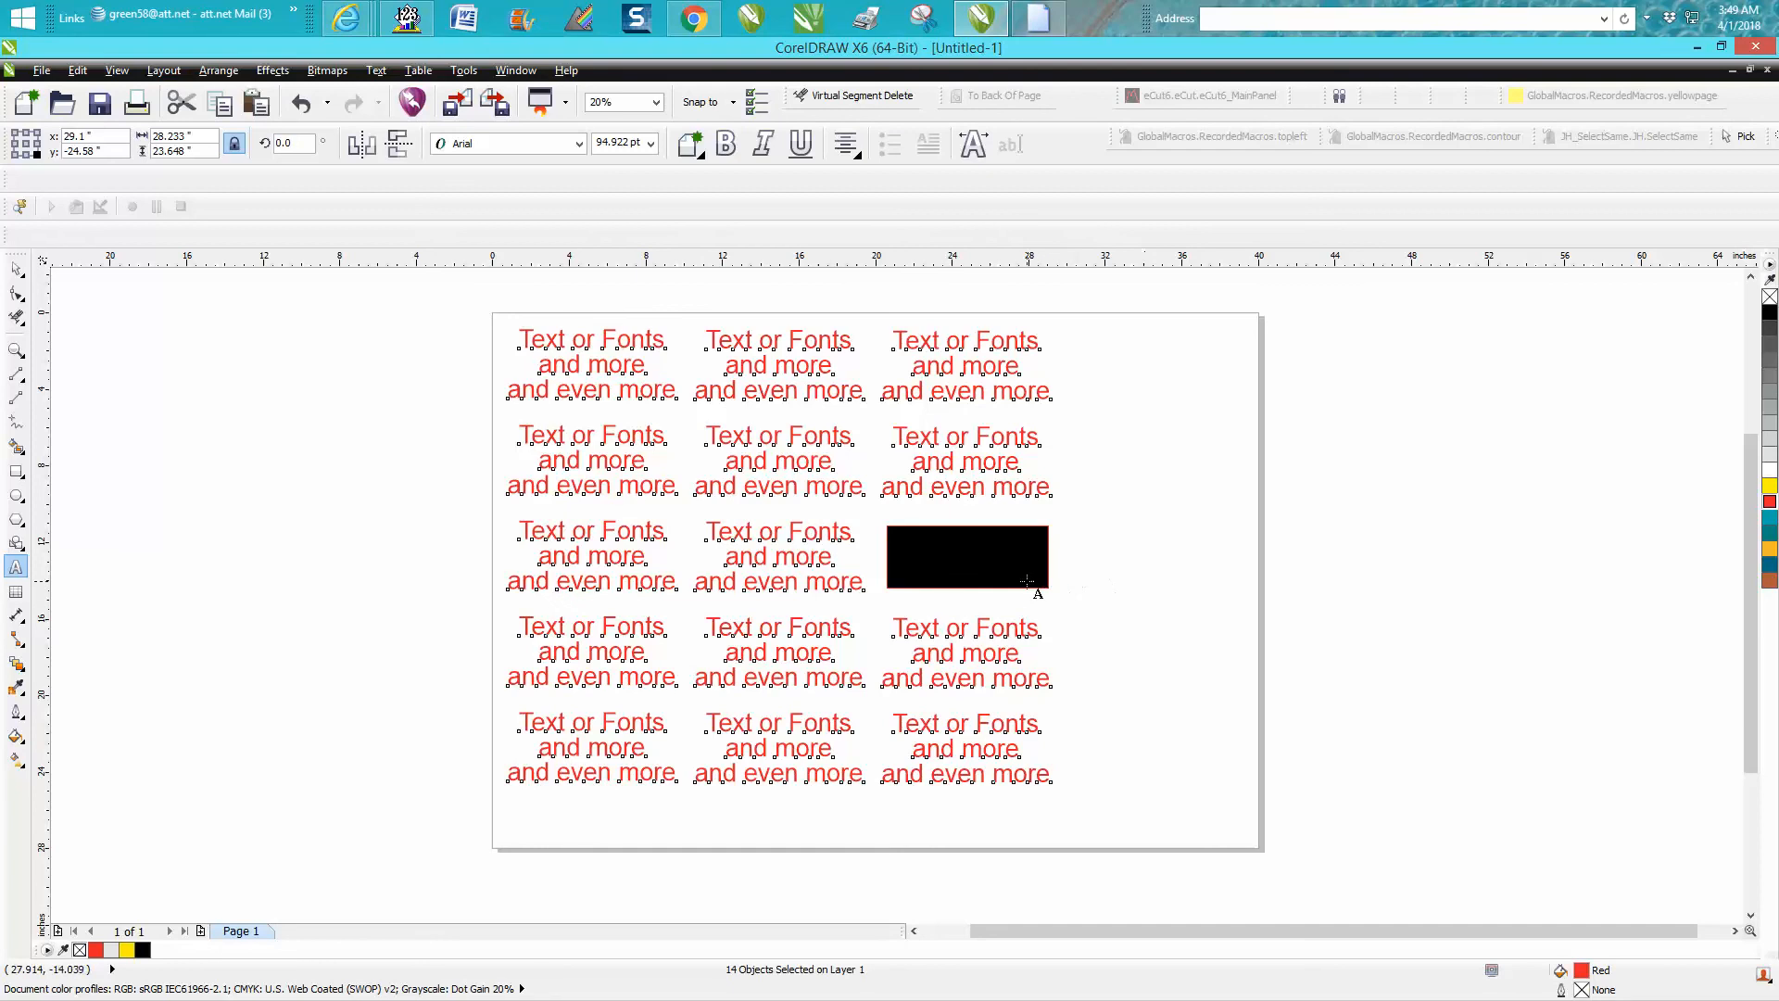
{"action": "mouse_move", "coordinate": [1151, 587]}
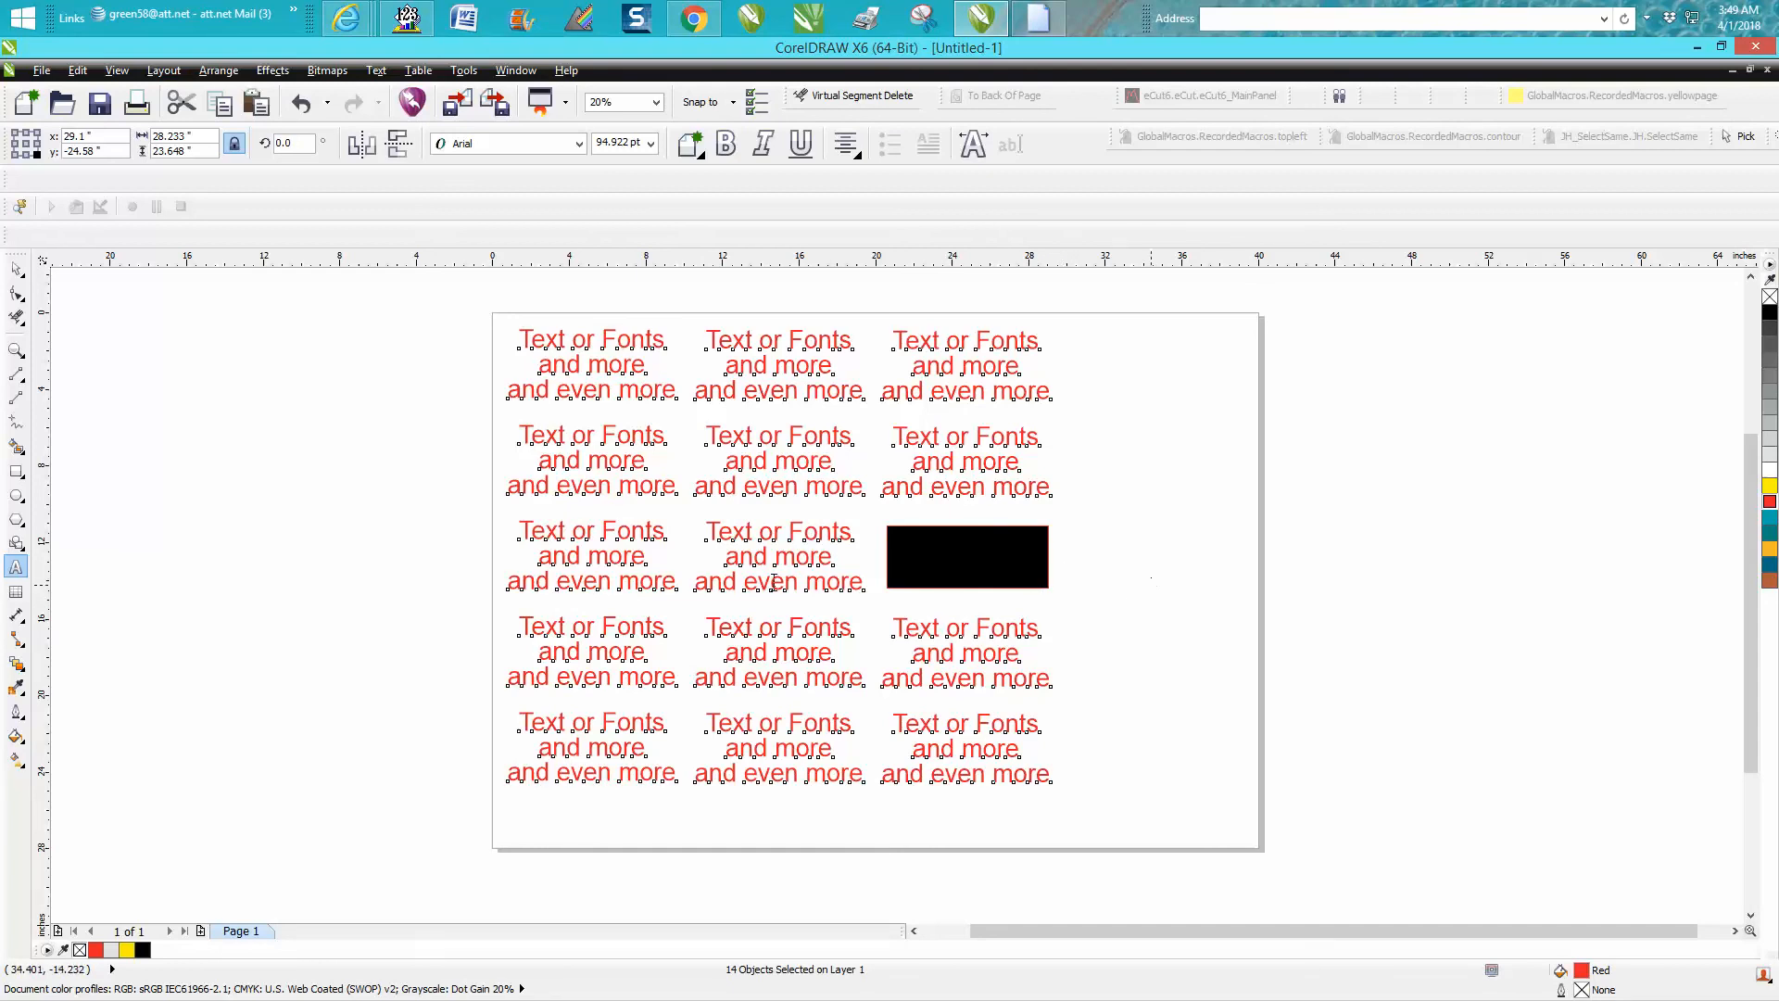
{"action": "mouse_move", "coordinate": [17, 567]}
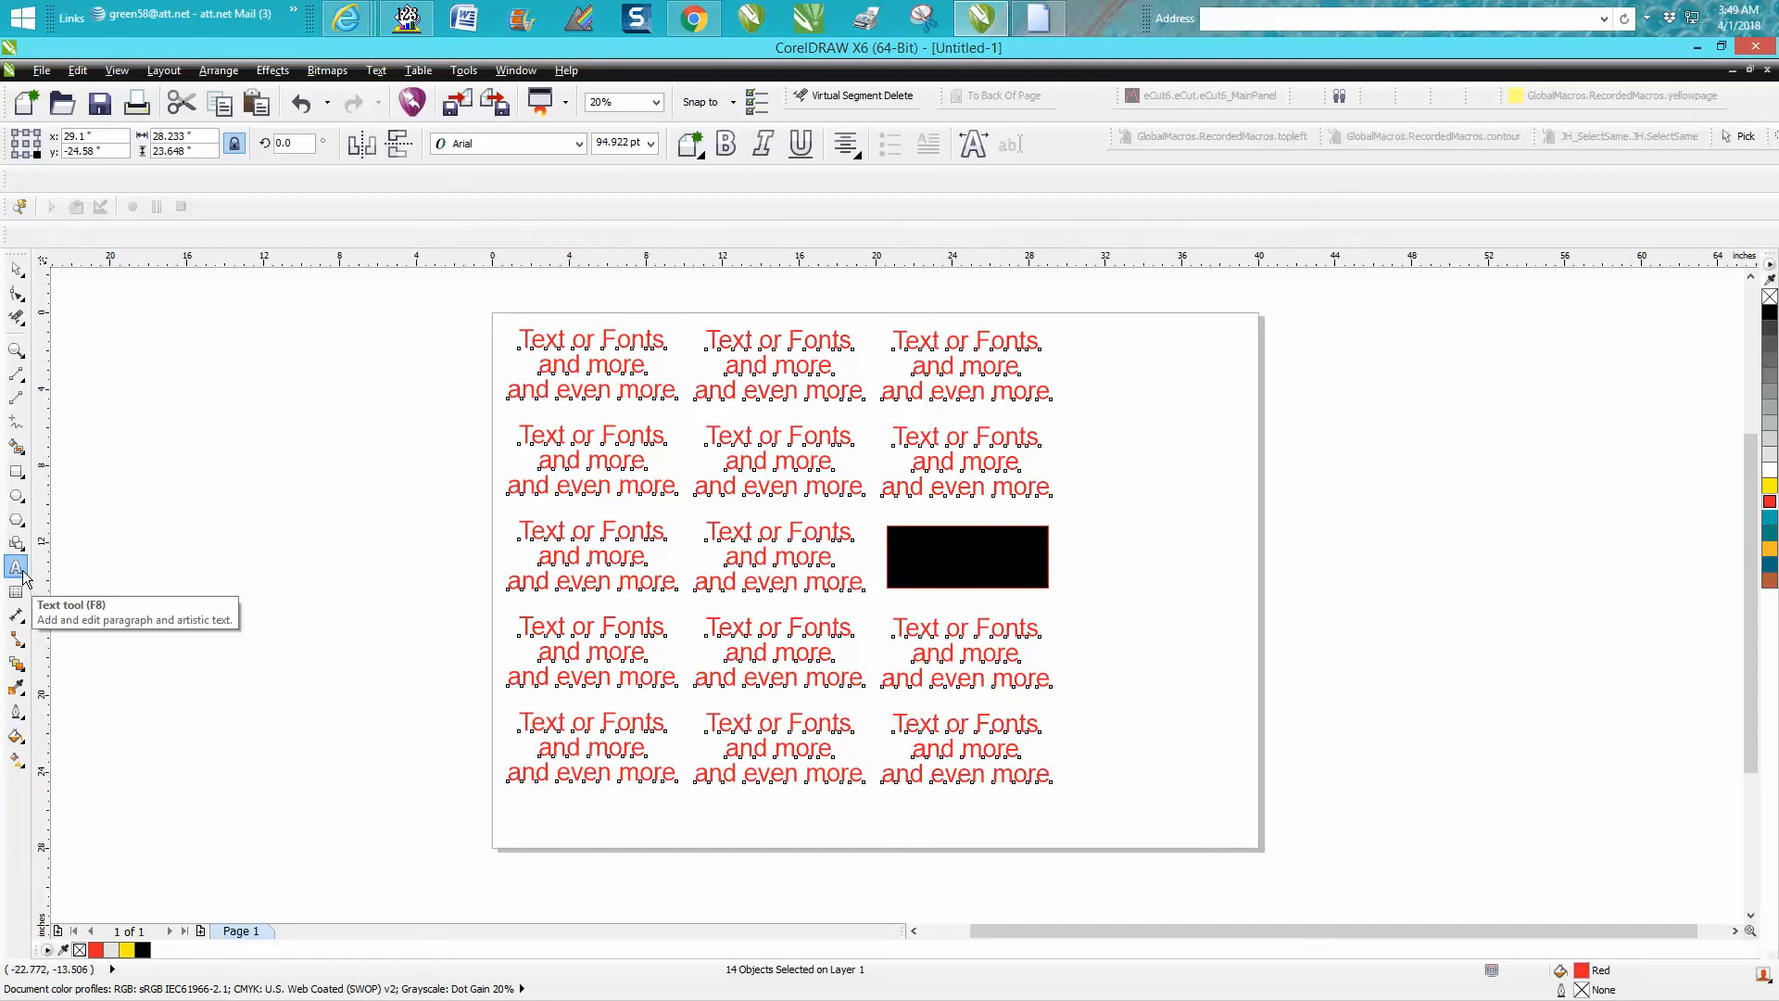